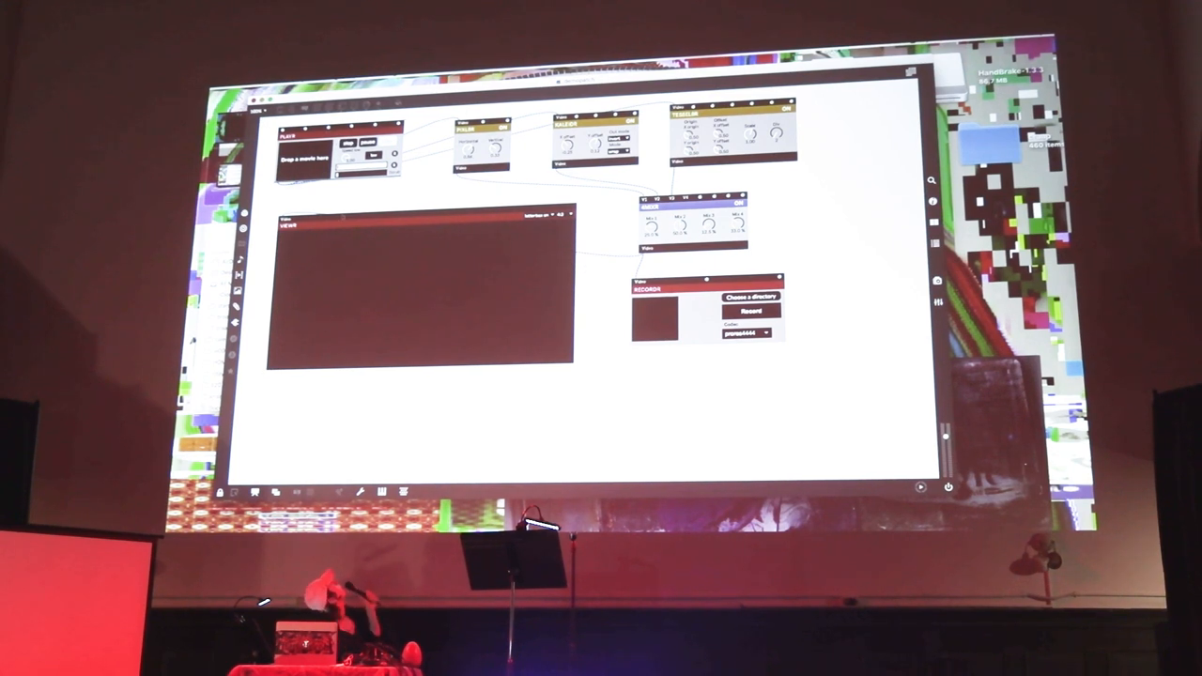
mouse_move(455, 263)
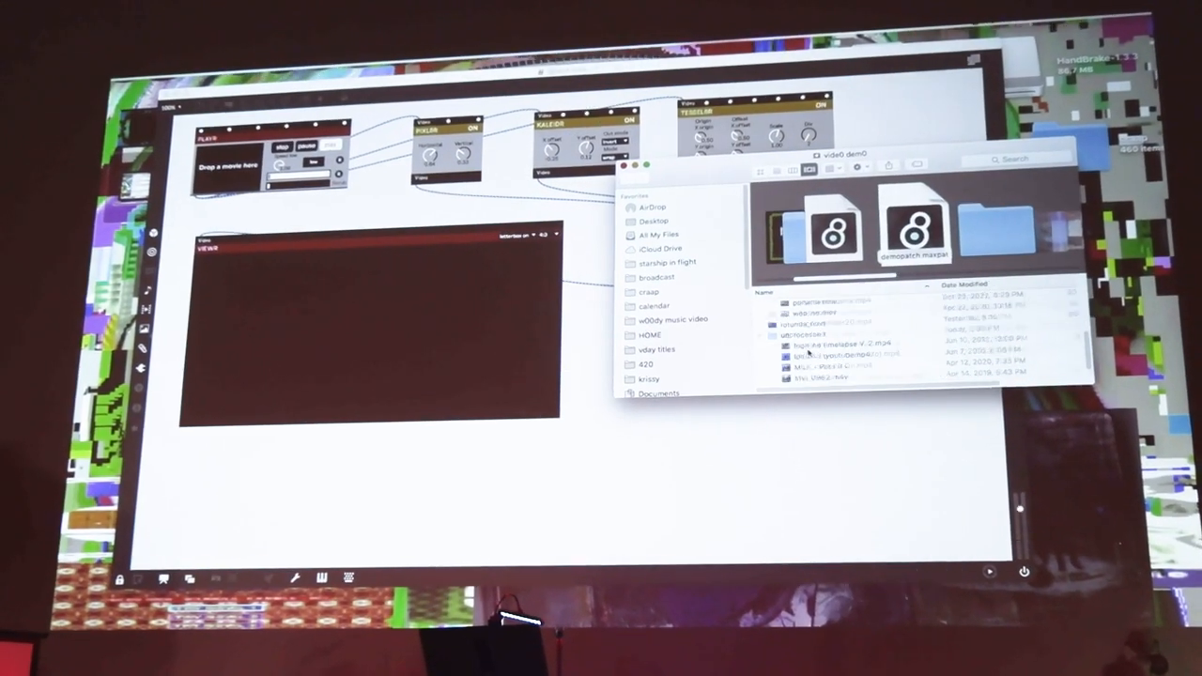
Load the driving road movie into PLAYR so it plays through the chain into VIEWR
click(823, 365)
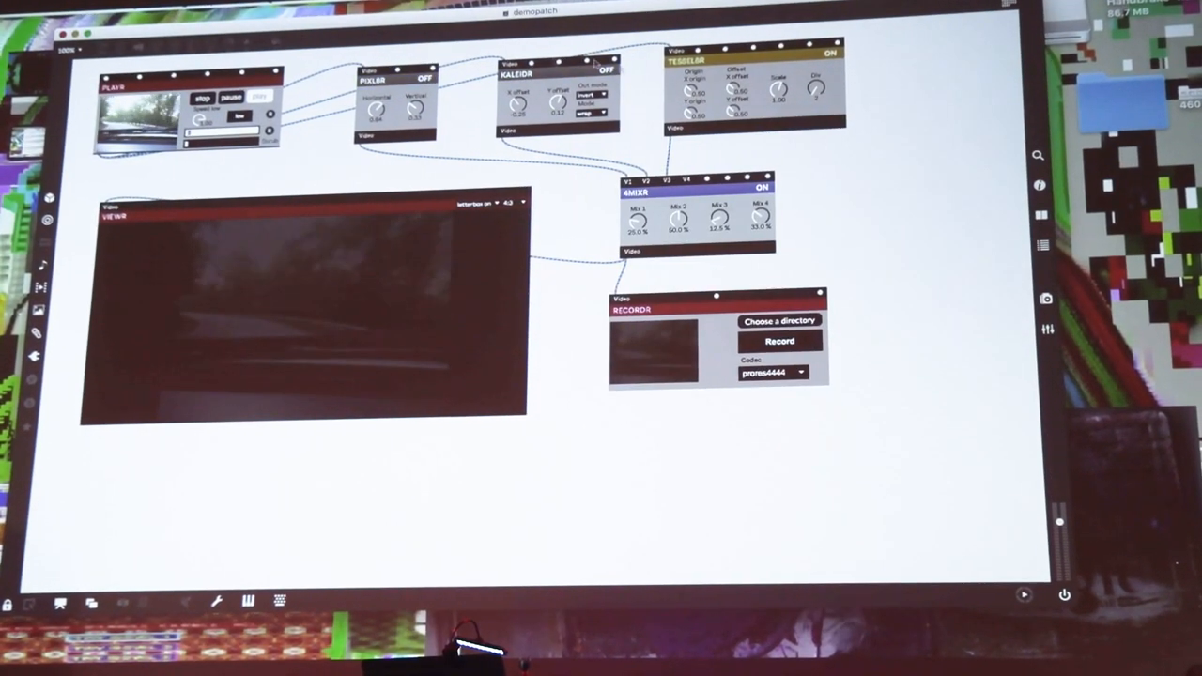
click(826, 52)
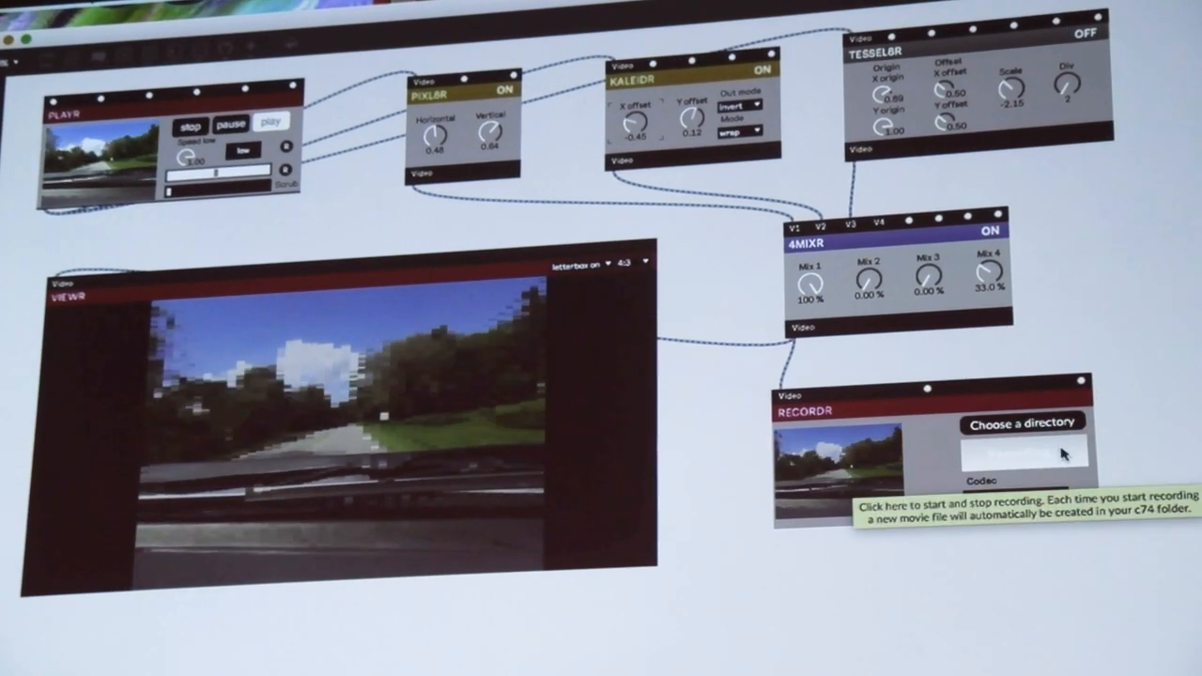
Start RECORDR capturing the mixed output with TESSELR active
click(1022, 451)
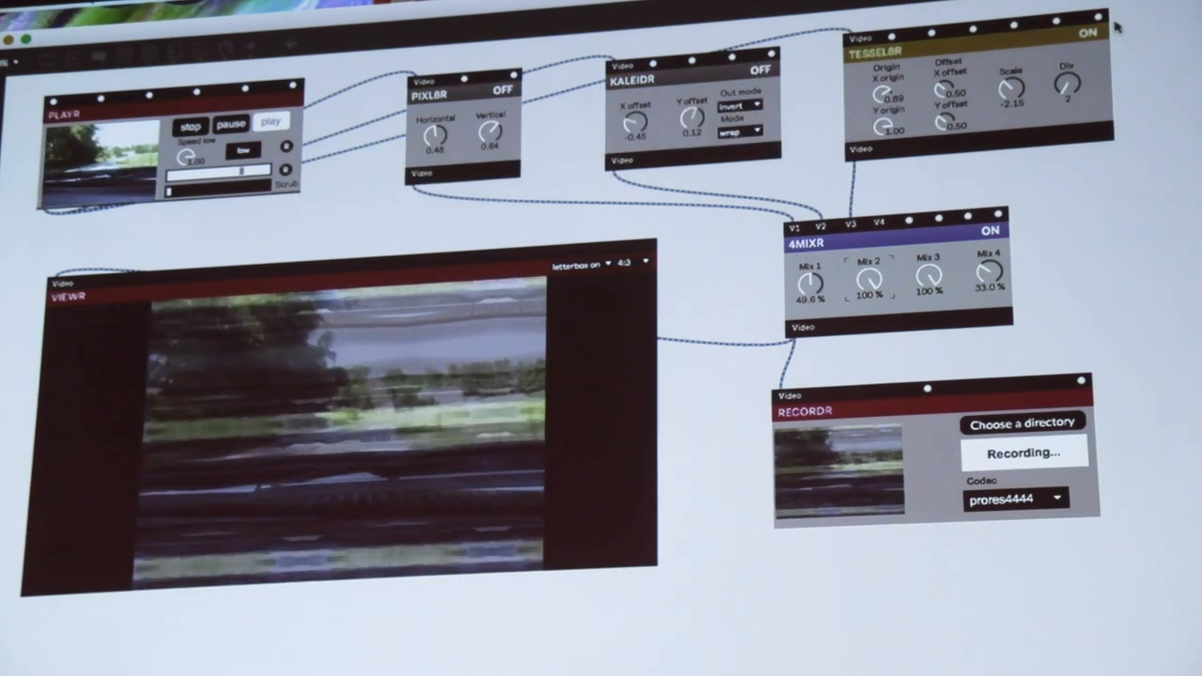
Stop the RECORDR recording so the new movie file is saved
click(1086, 38)
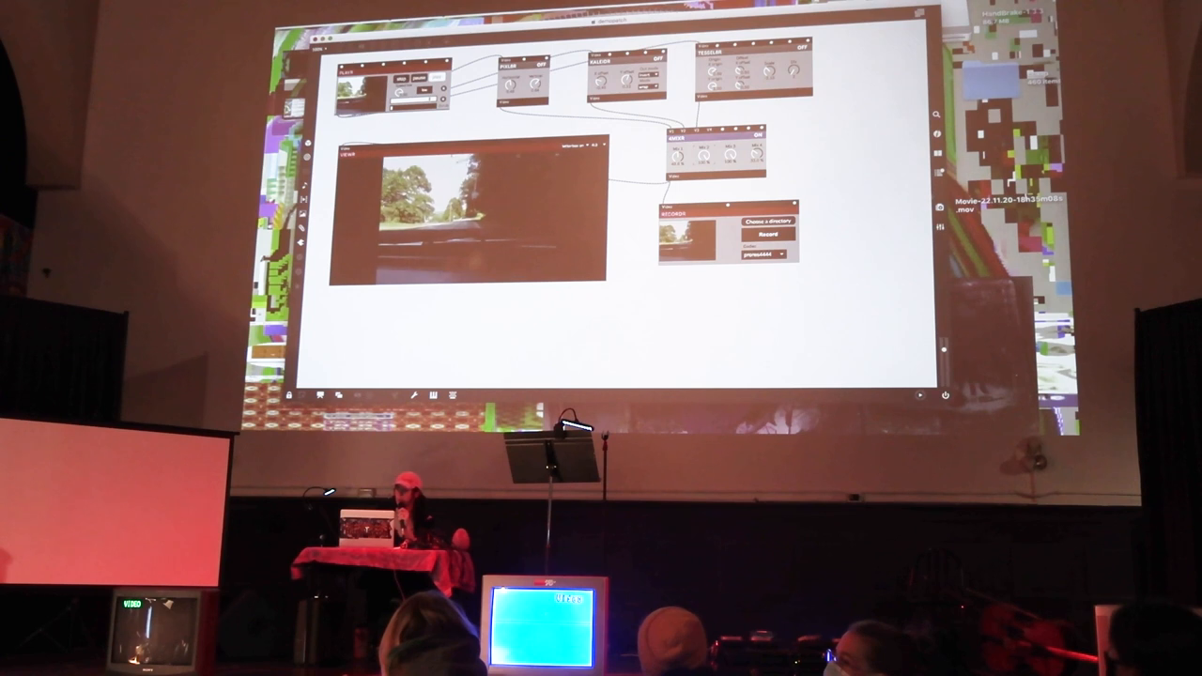
Play the newly recorded pixelated road movie full screen in QuickTime Player
click(767, 220)
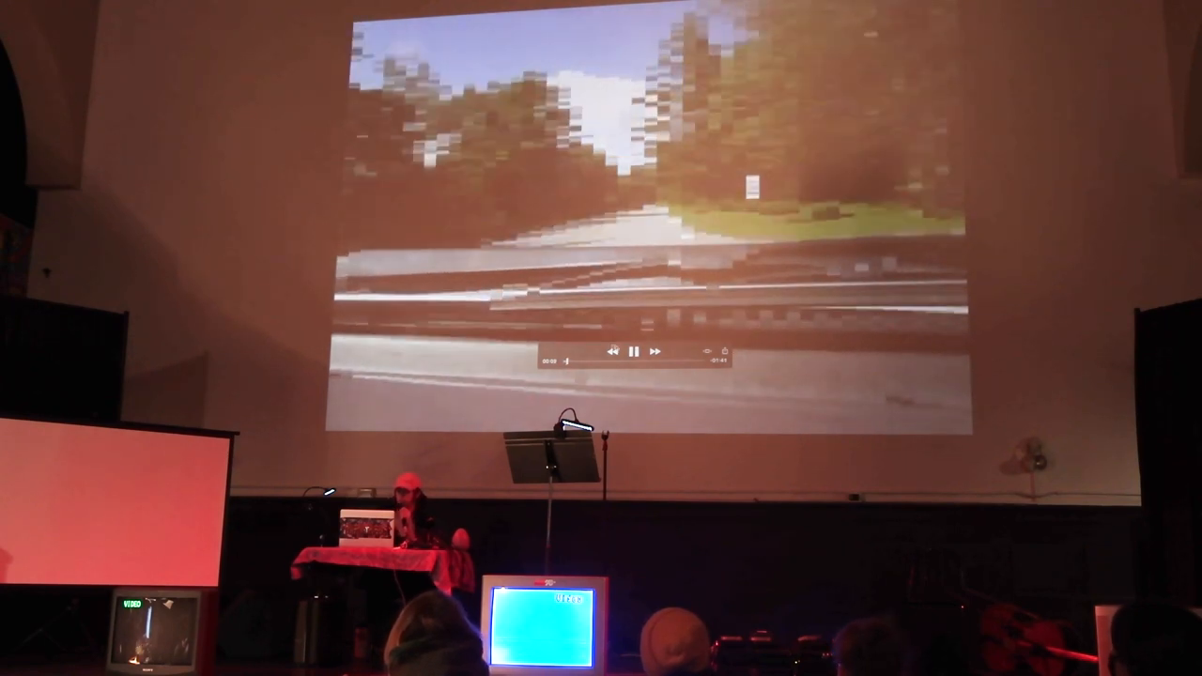
click(633, 351)
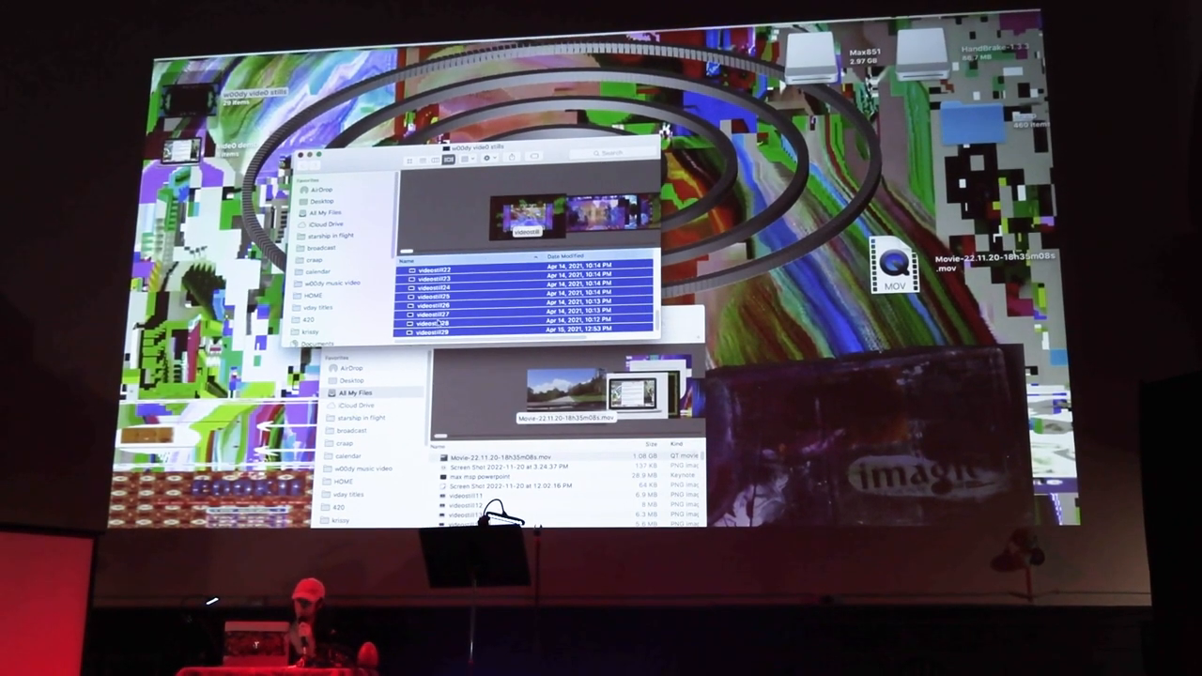
Open the selected exported video files together in Preview via Open With
right_click(441, 319)
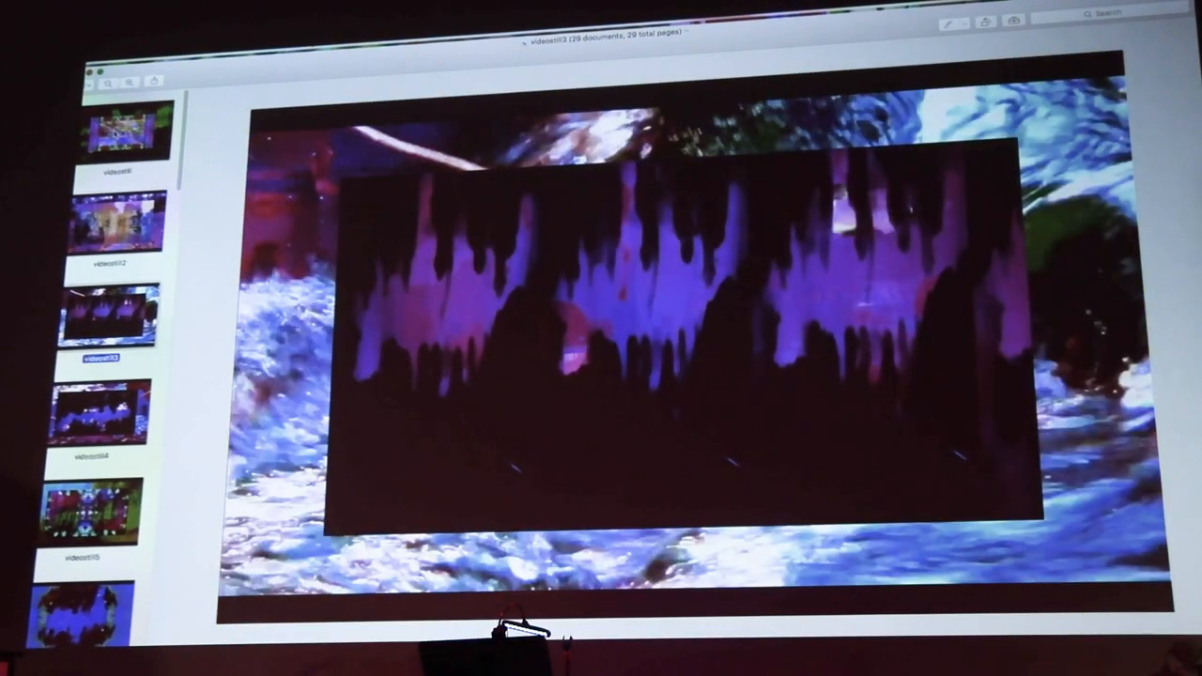
click(90, 507)
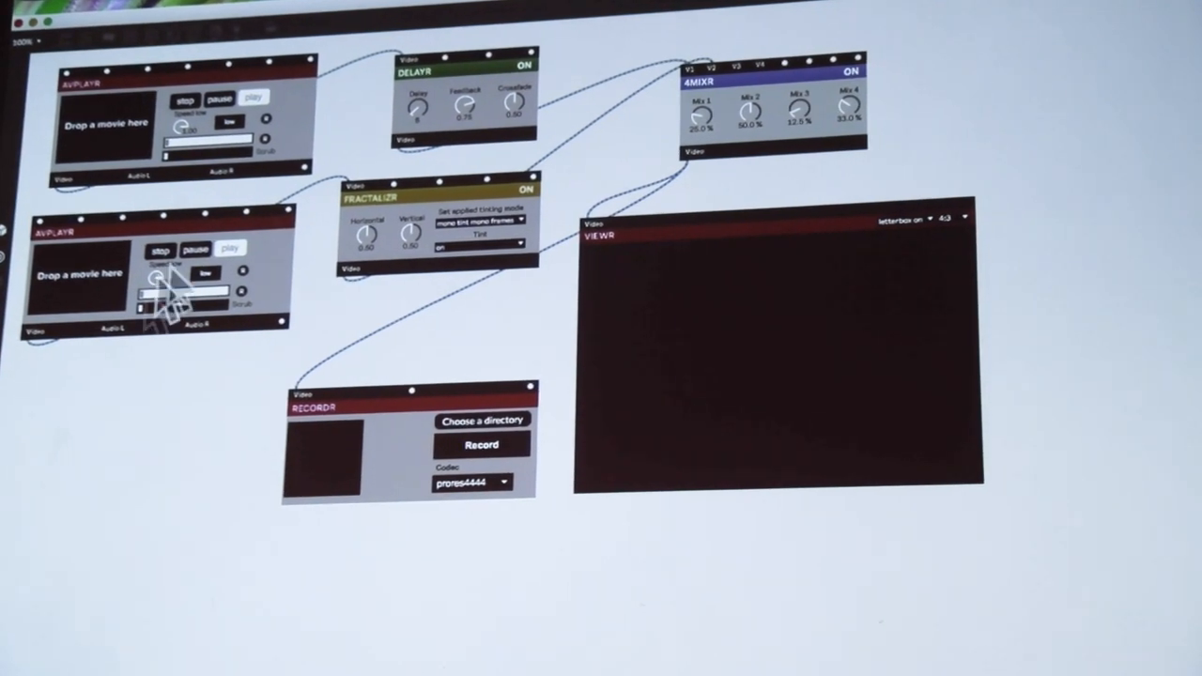
mouse_move(826, 424)
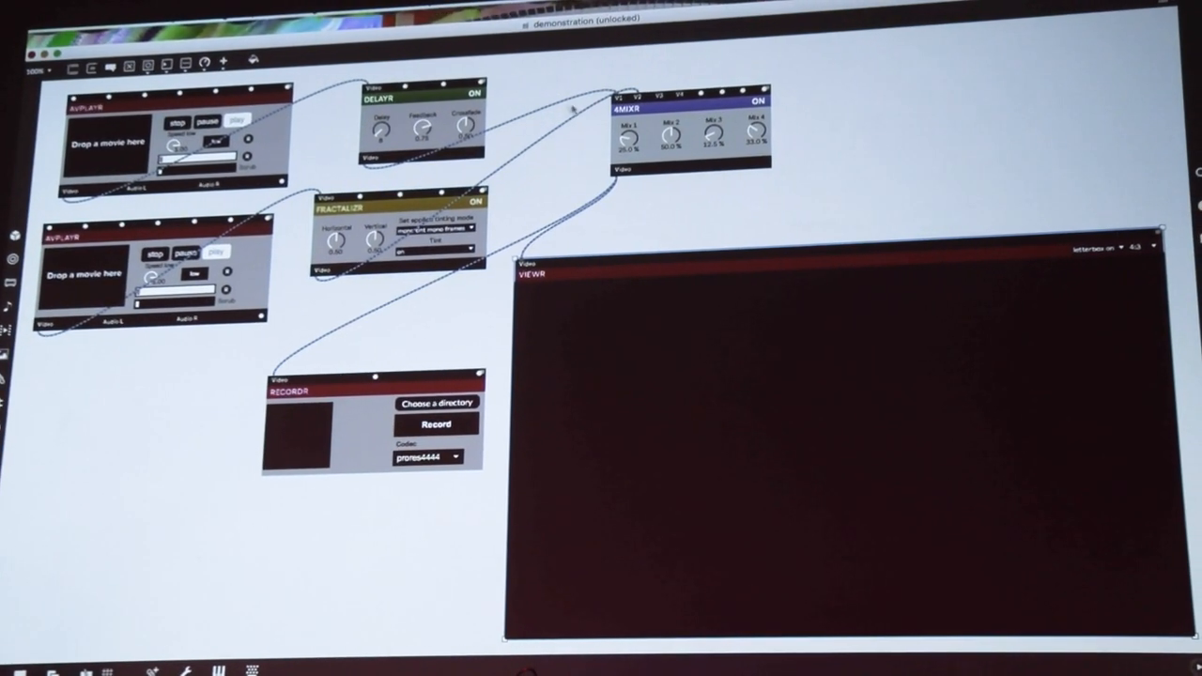
Arrange a Finder window on the demo video folder beside the Max patch
drag(422, 131, 422, 122)
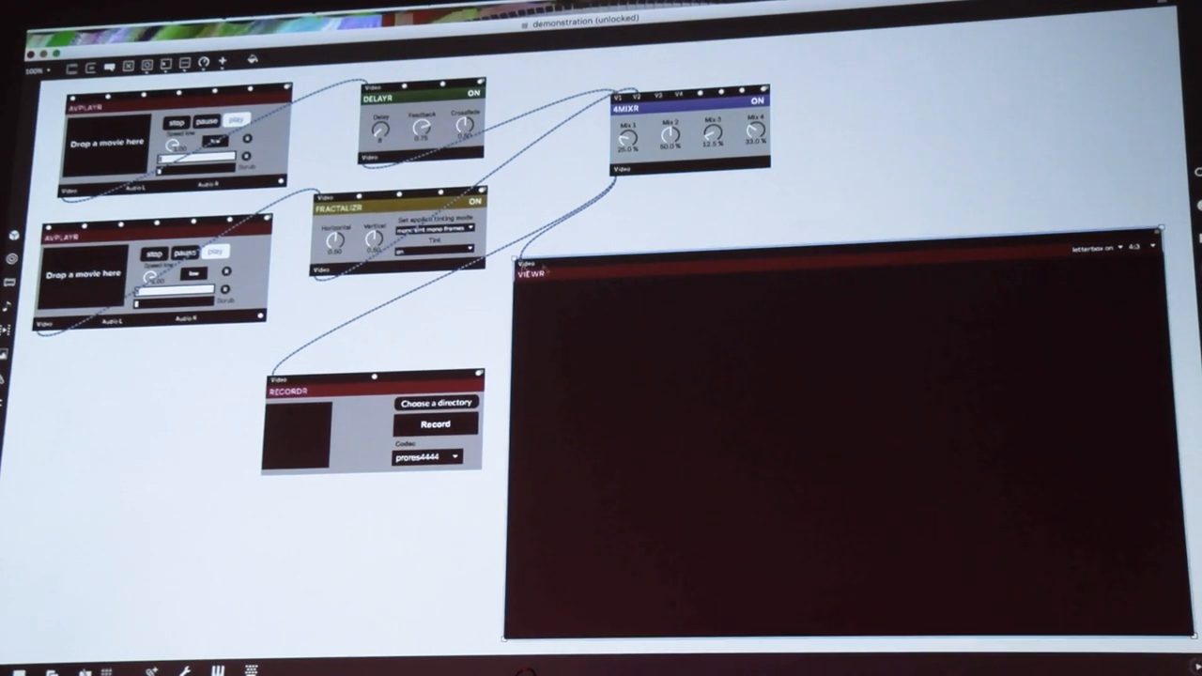
mouse_move(304, 428)
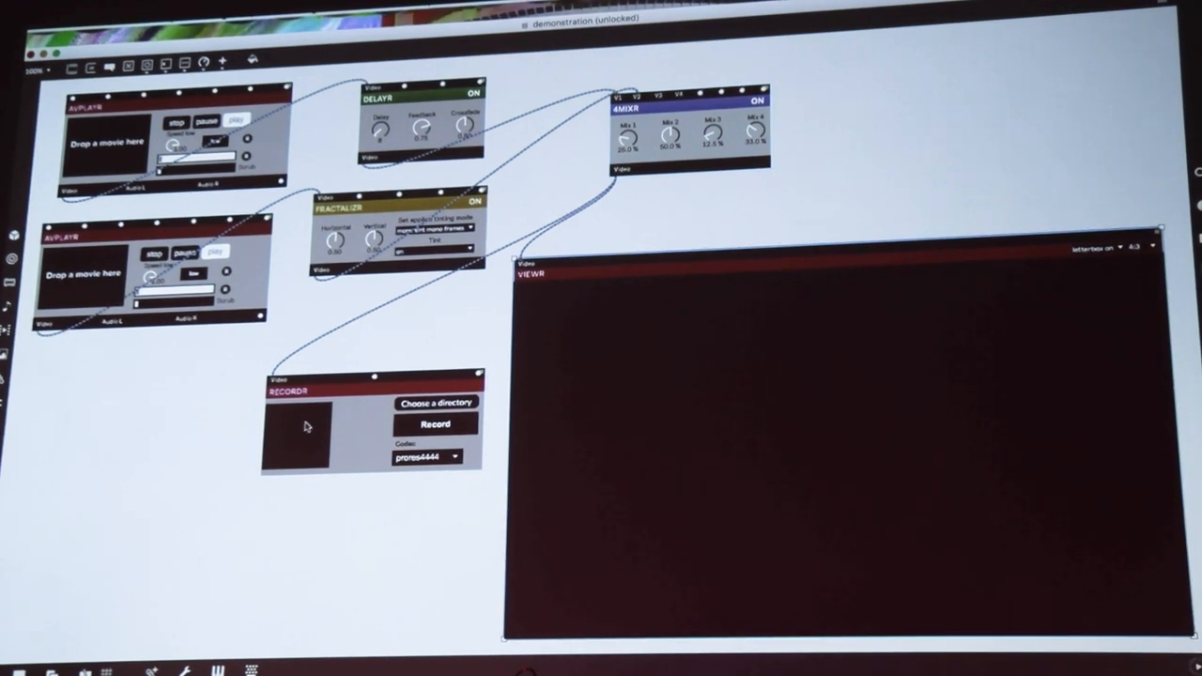
drag(372, 389, 203, 412)
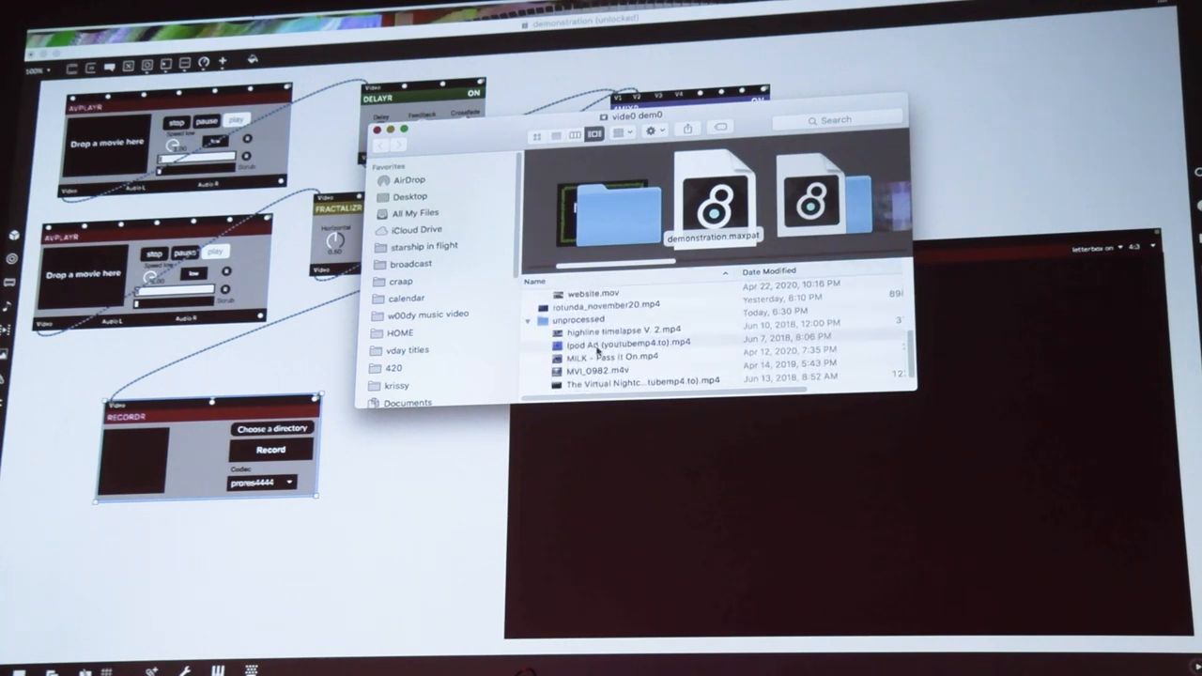
Load a dance movie into each PLAYR so the fractalized mix shows in VIEWR
click(629, 346)
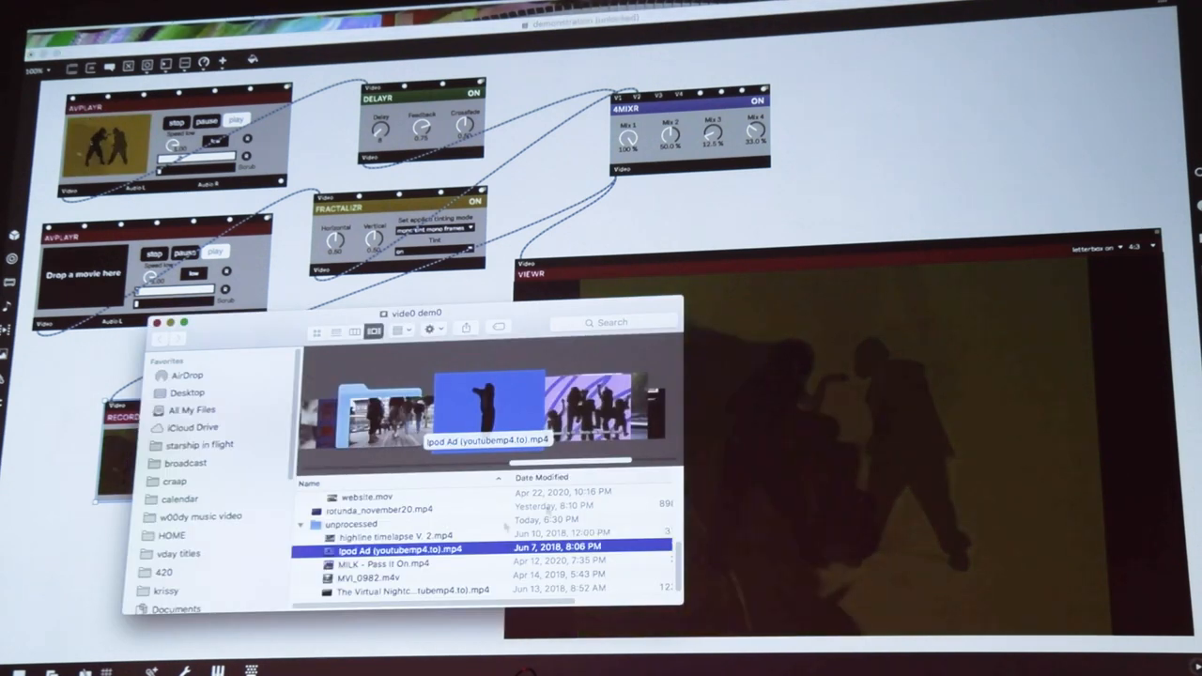
click(383, 560)
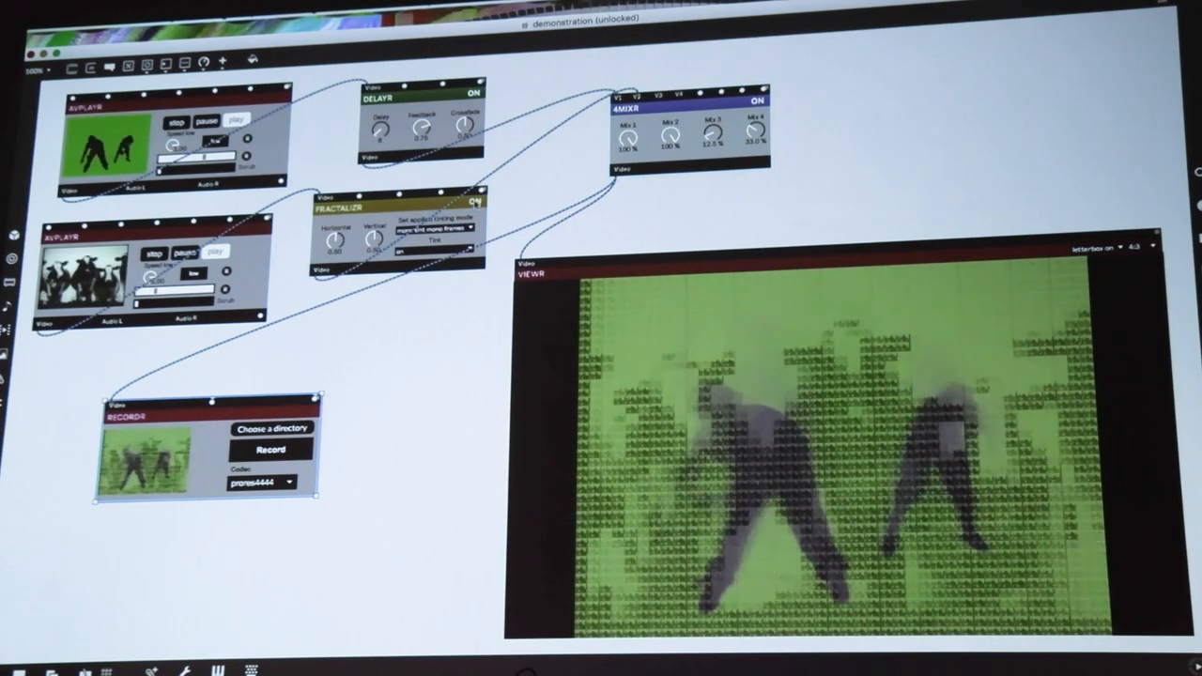
Swap different movies into the PLAYRs with DELAYR and FRACTALIZR back on
click(473, 203)
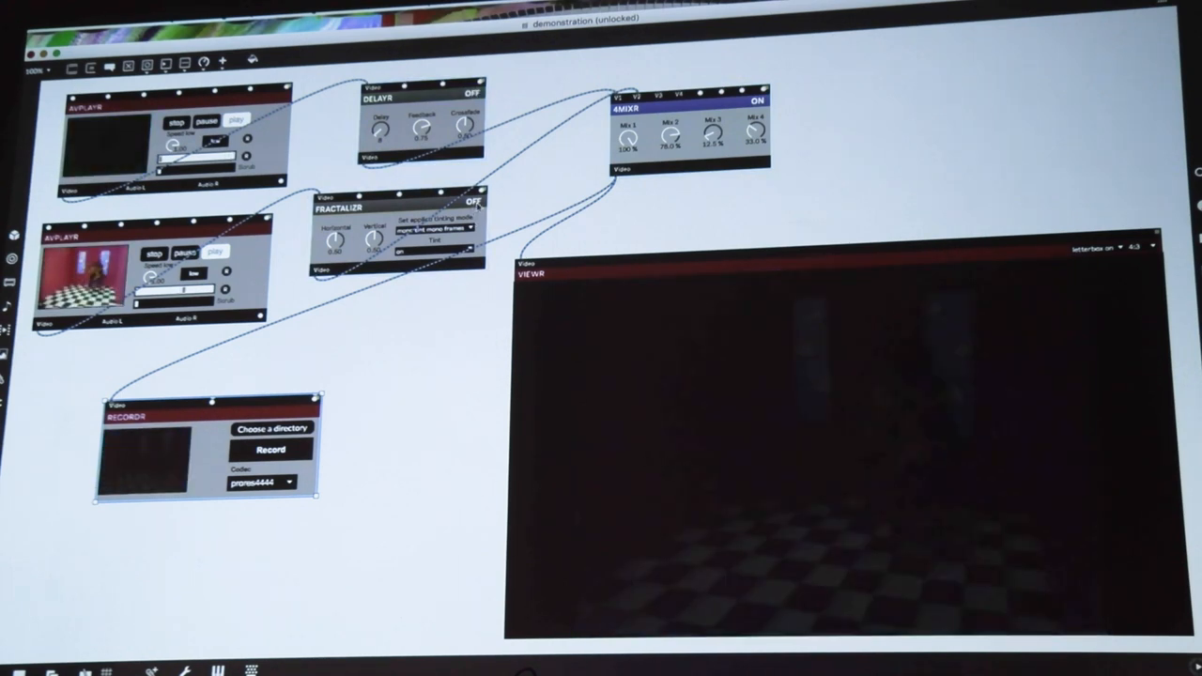
click(496, 203)
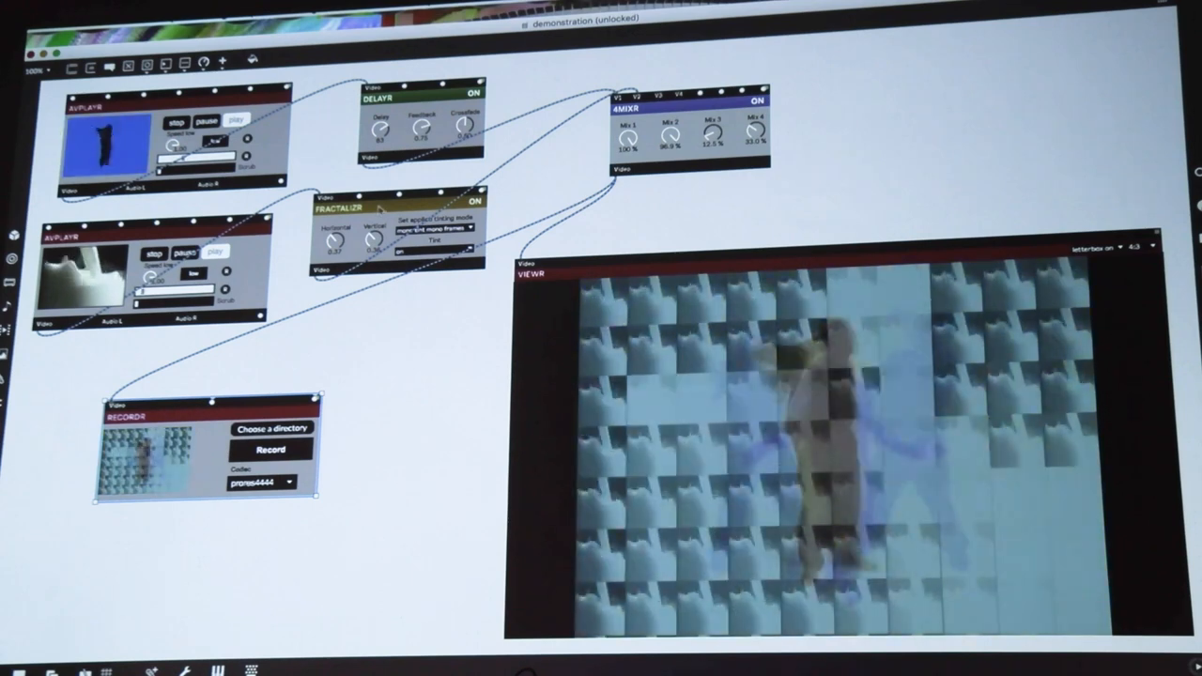
Swap in a green-screen dancer clip and a checkered red-room clip, then close the patch
click(474, 199)
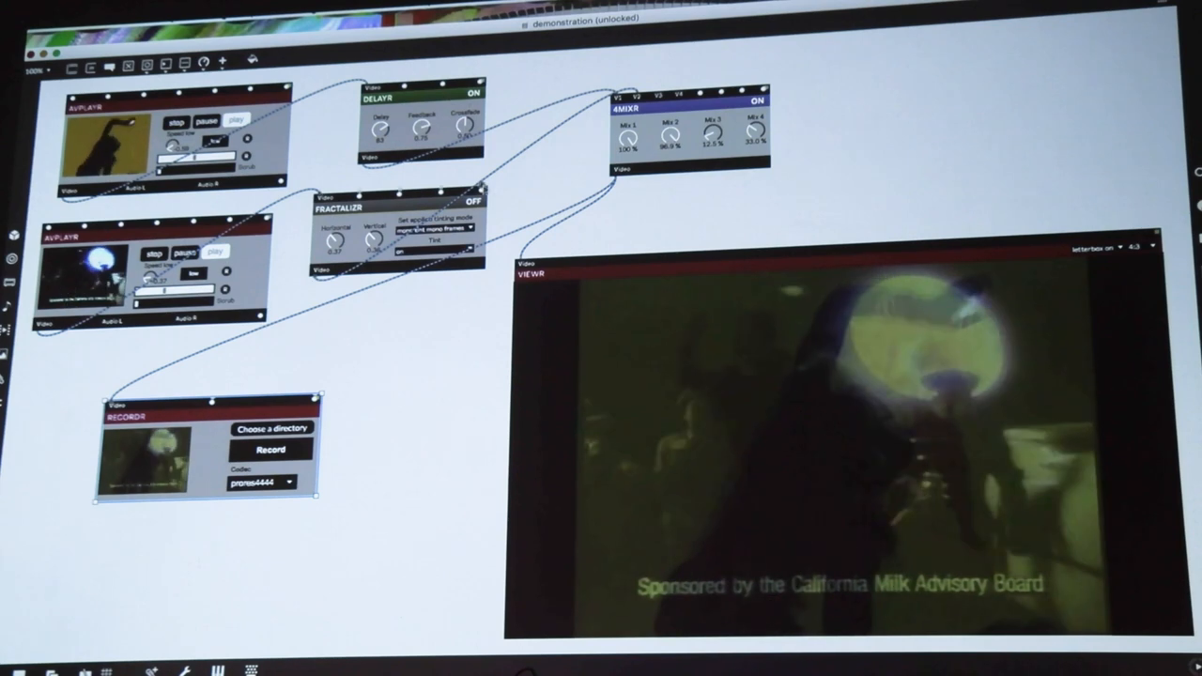
click(476, 205)
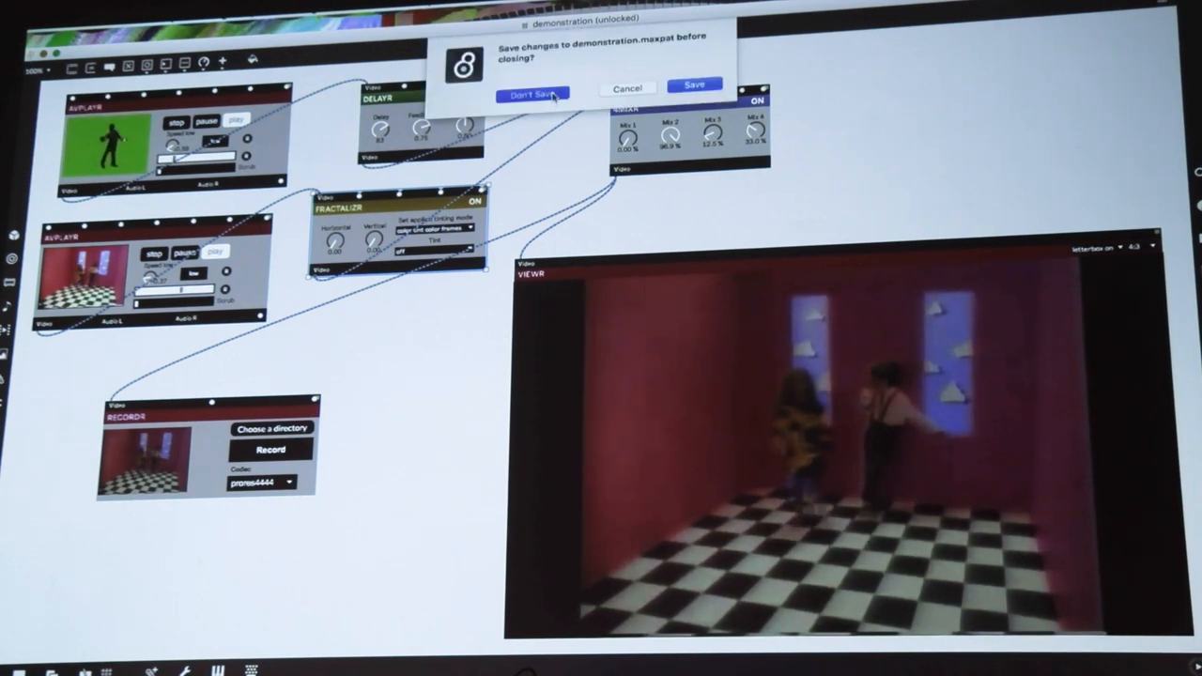
Discard the old patch and add two PLAYR modules to a new patch from the Vizzie INPUT list
click(533, 94)
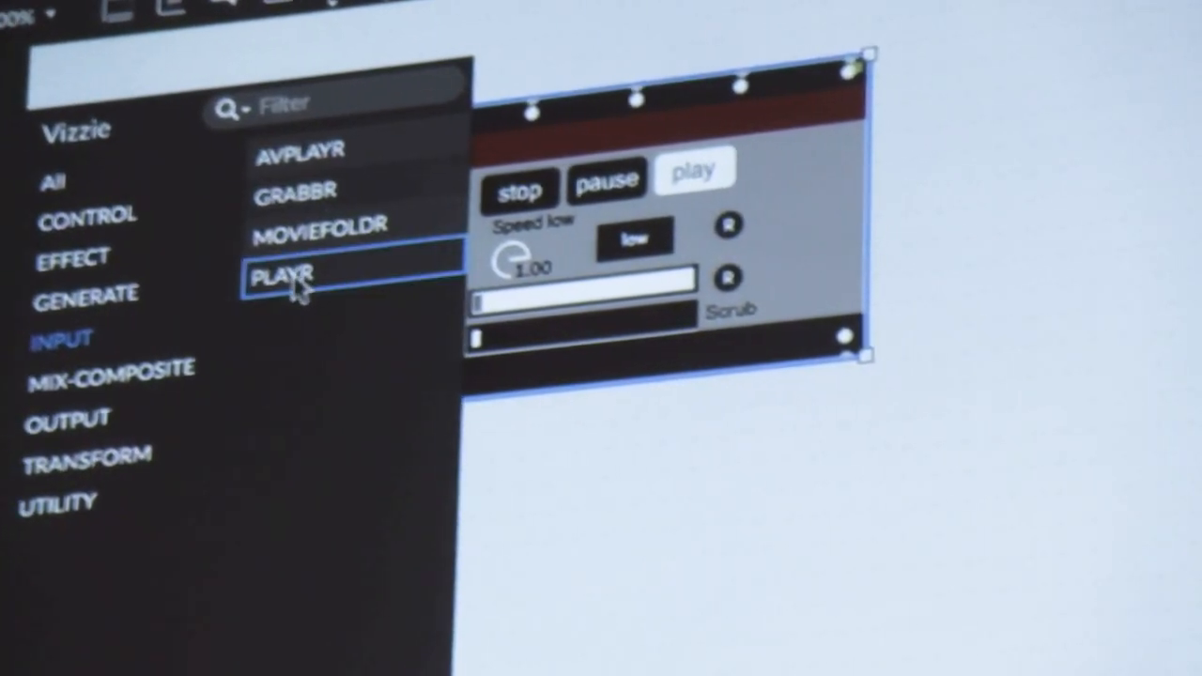
click(281, 276)
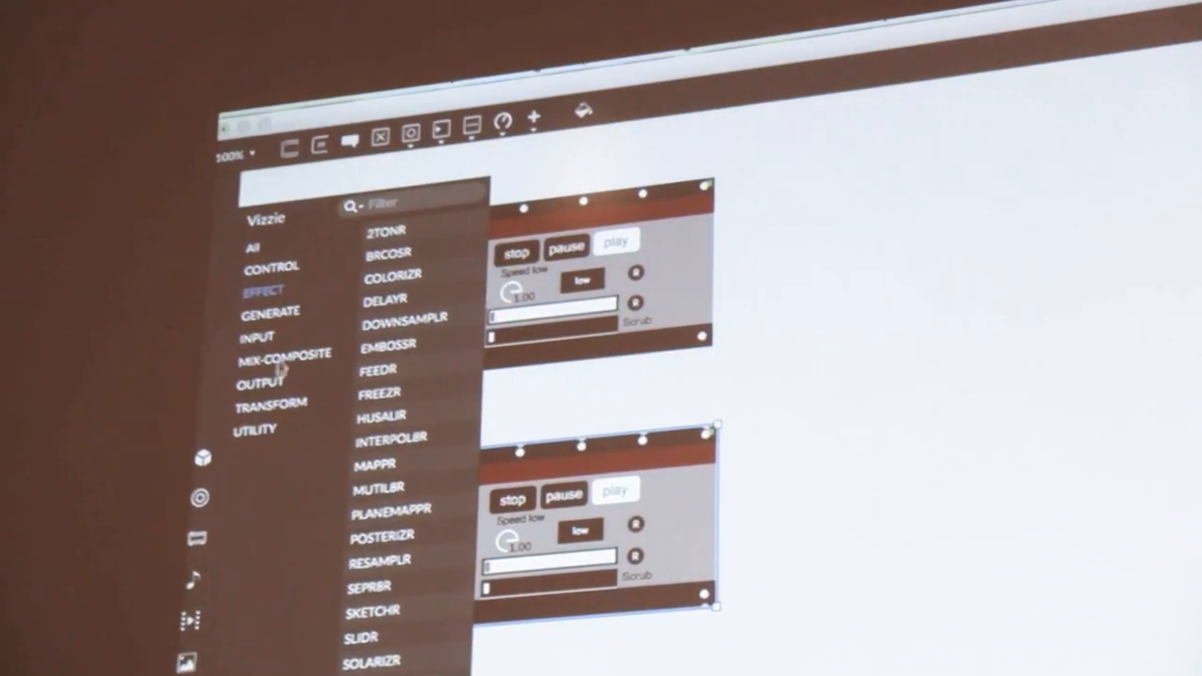
Add three Vizzie effect and generator modules, including a second kaleidoscope, beside the players
click(270, 312)
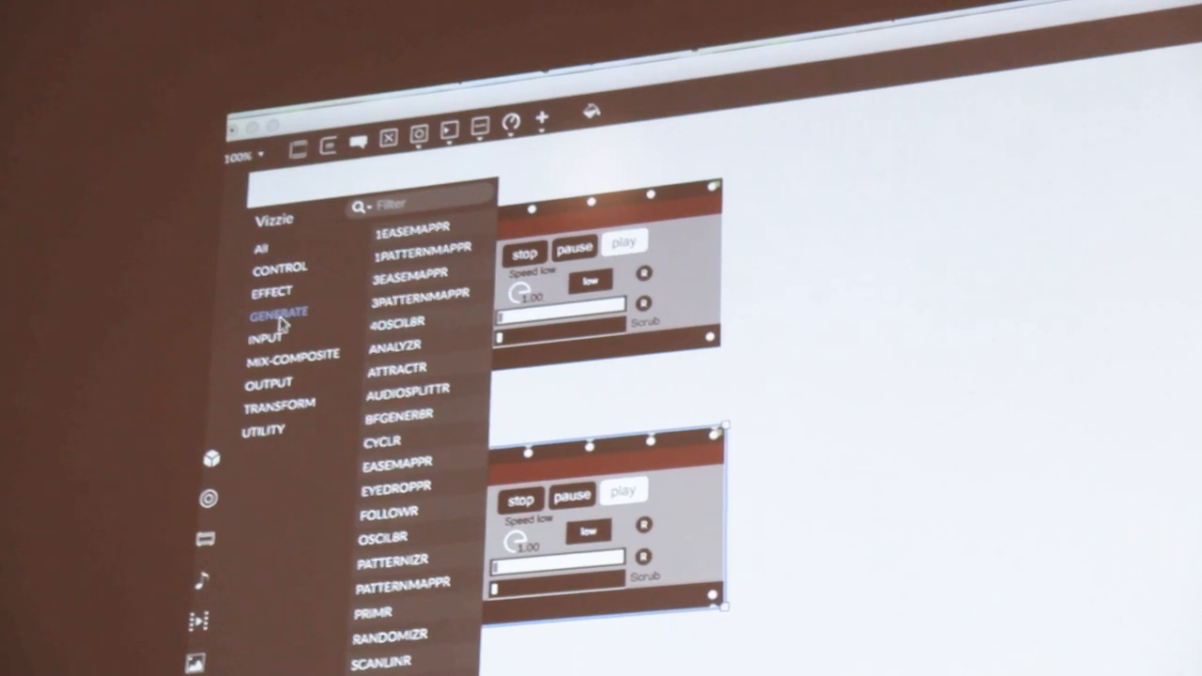
click(278, 406)
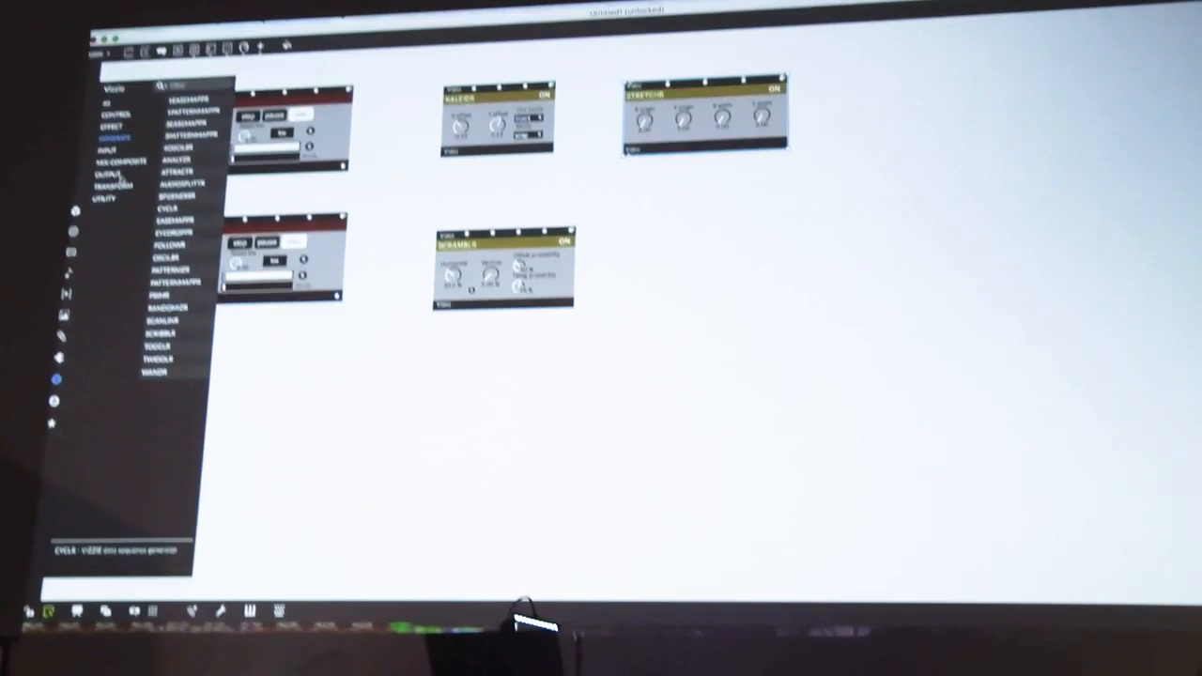
click(165, 229)
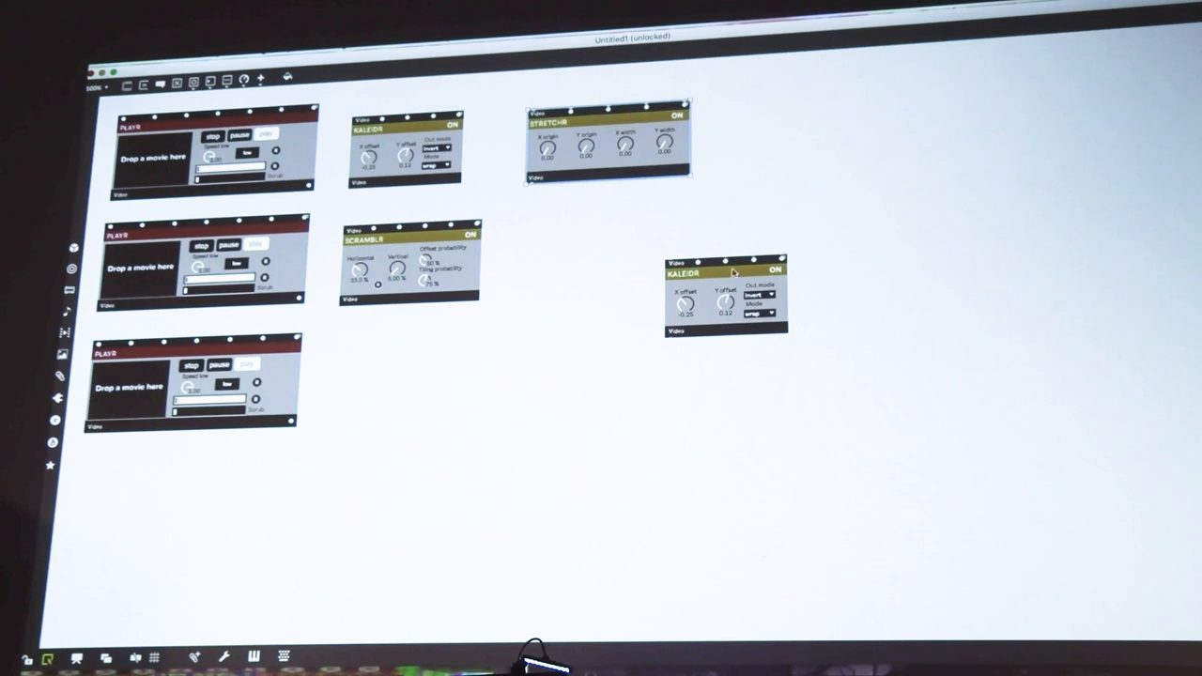
Drag the second KALEIDR so it sits right of SCRAMBLR in the middle row
drag(723, 272, 586, 246)
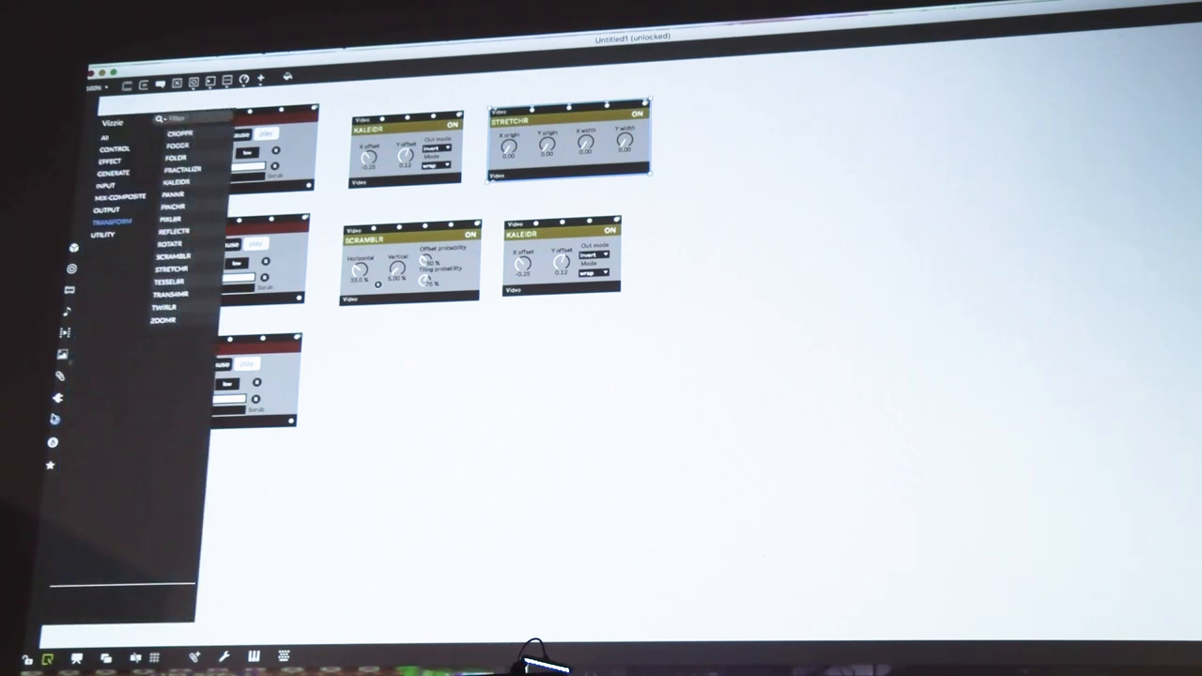
mouse_move(169, 281)
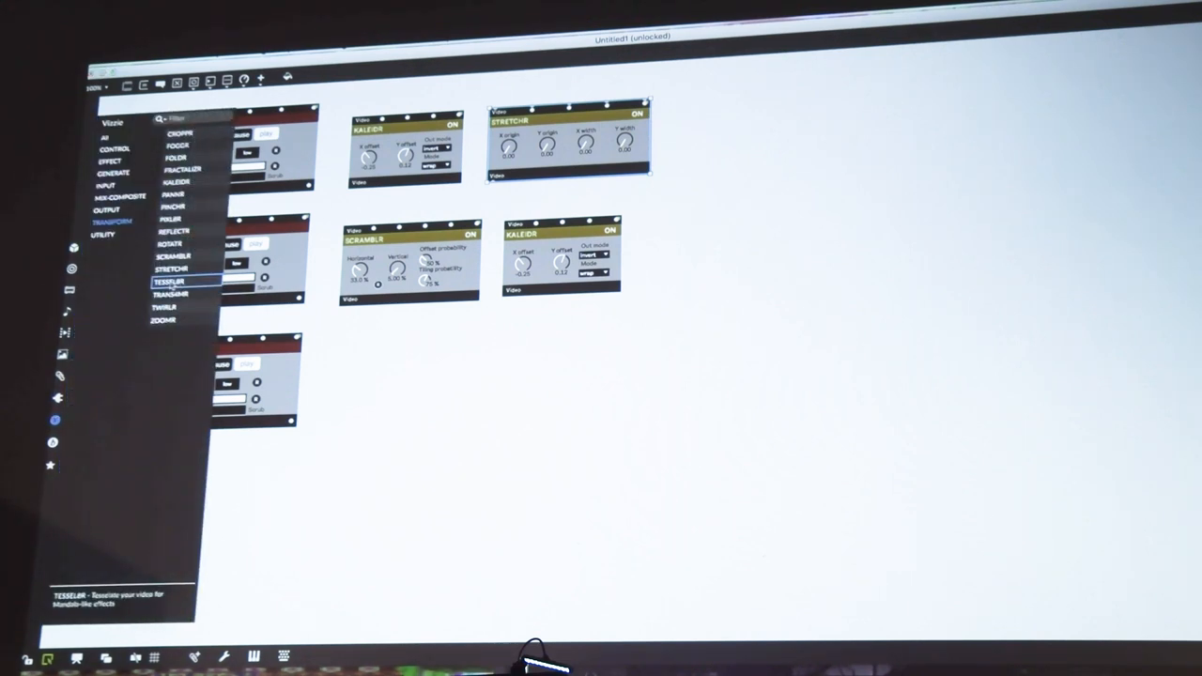
Add a TESSELR effect from the Transform category for the third movie's chain
click(169, 281)
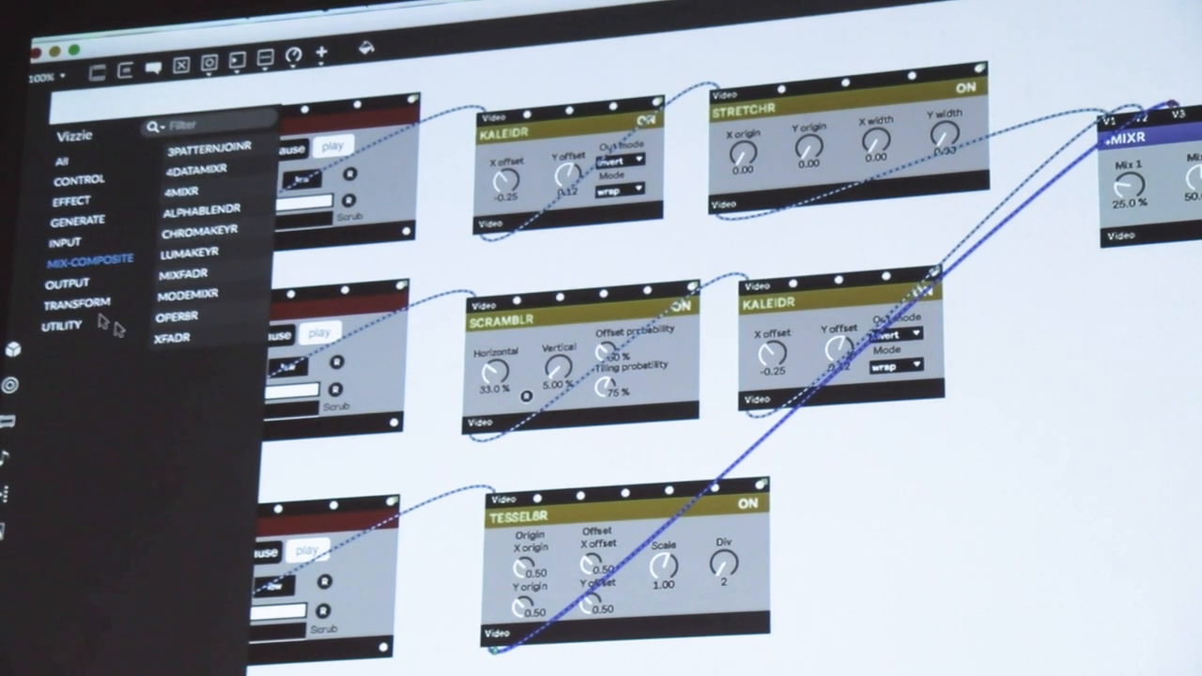
Show the Vizzie output modules to add VIEWR and PROJECTR after the 4MIXR
click(67, 282)
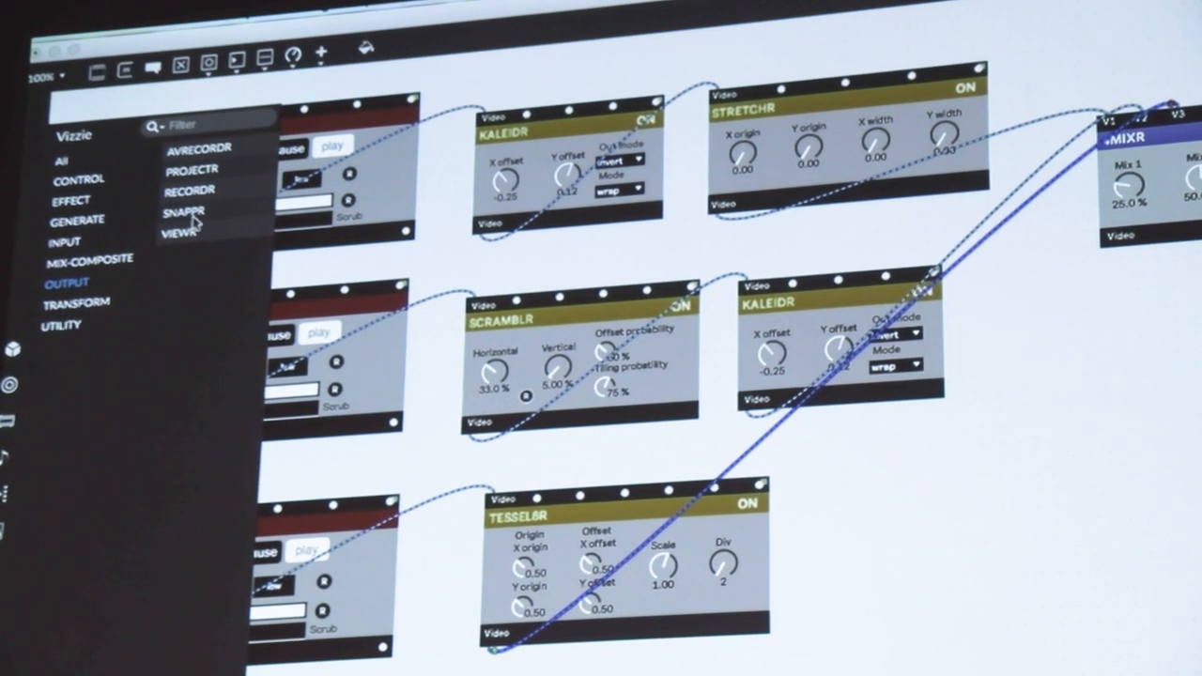
mouse_move(191, 233)
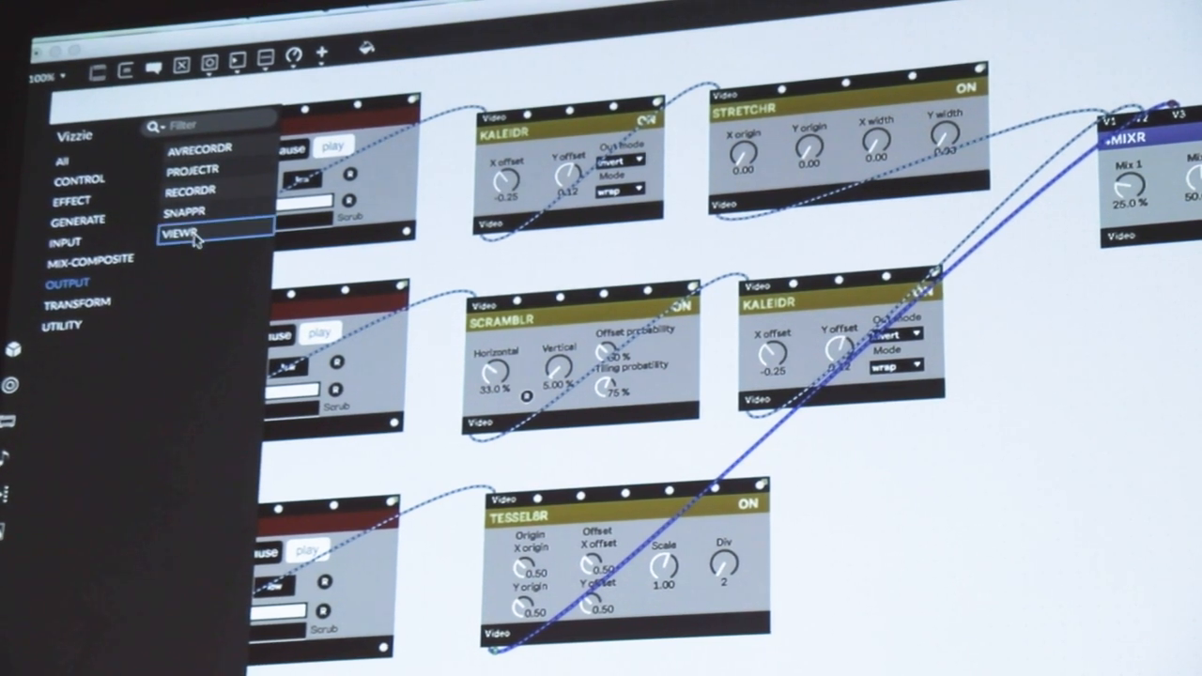
mouse_move(192, 169)
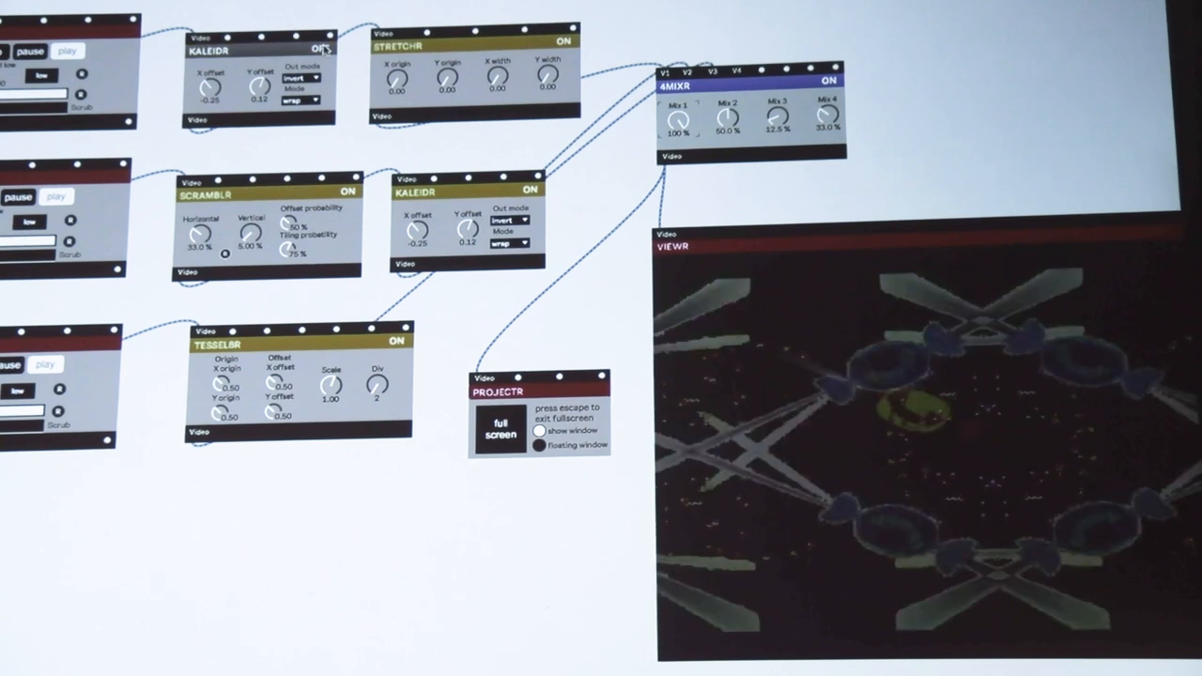
Load movie files into the PLAYRs, picking the timelapse and iPod Ad mp4 clips
click(556, 45)
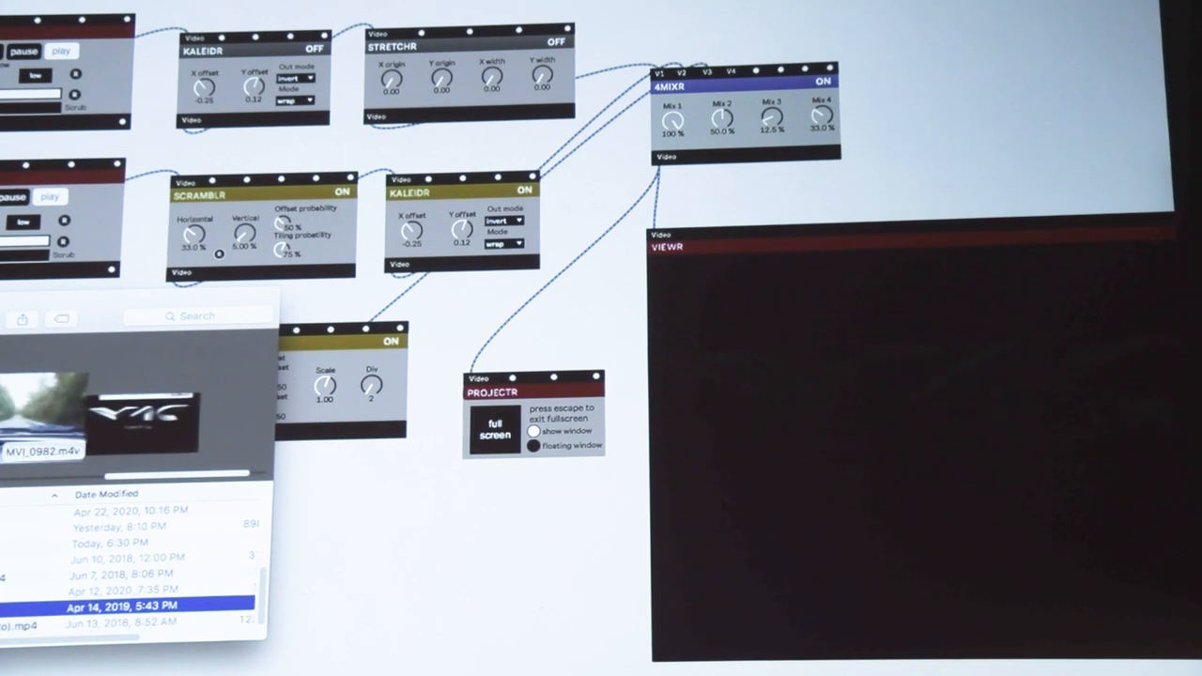
click(127, 558)
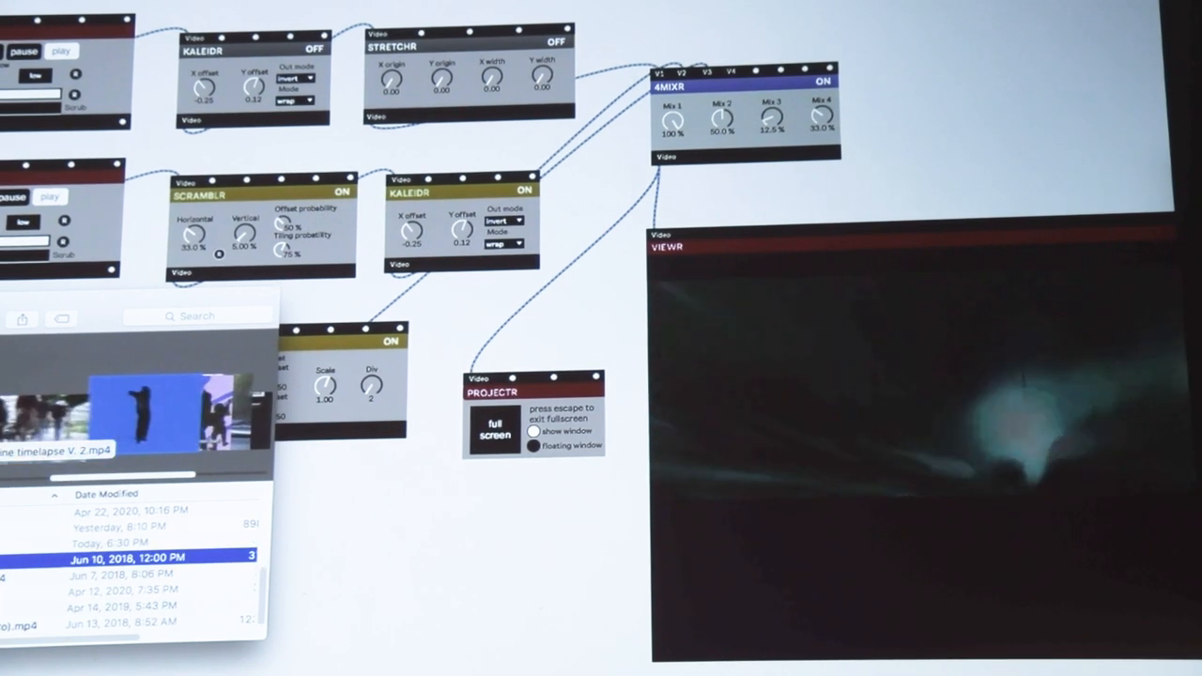
click(122, 575)
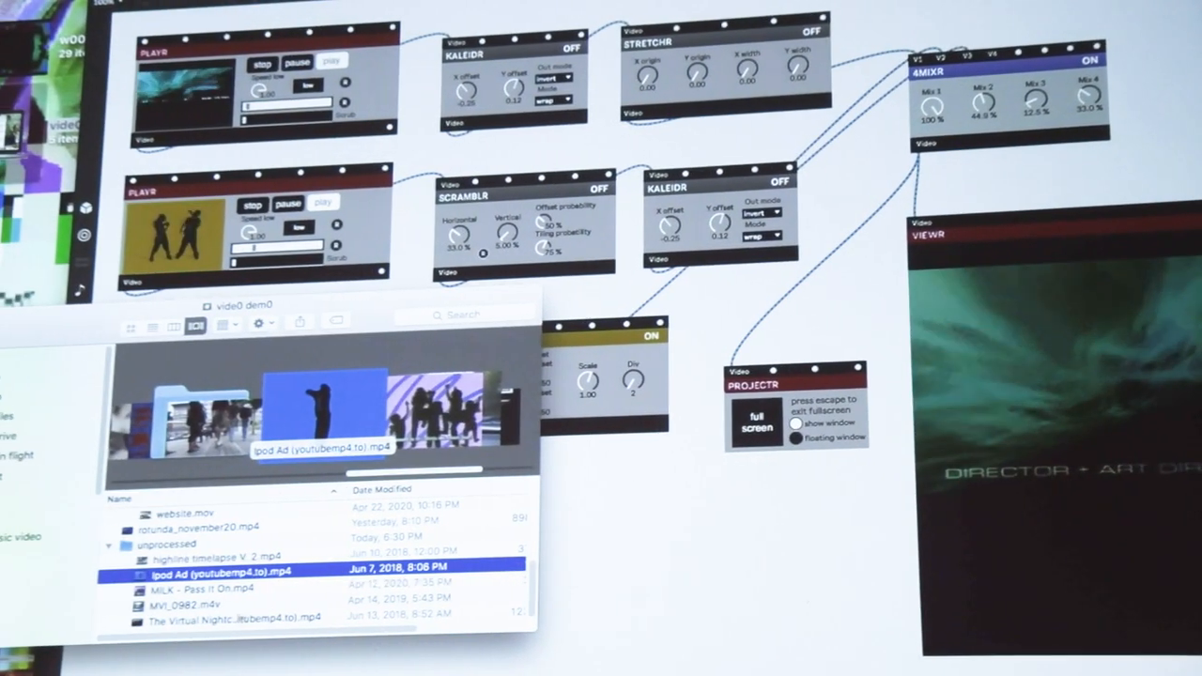
click(235, 609)
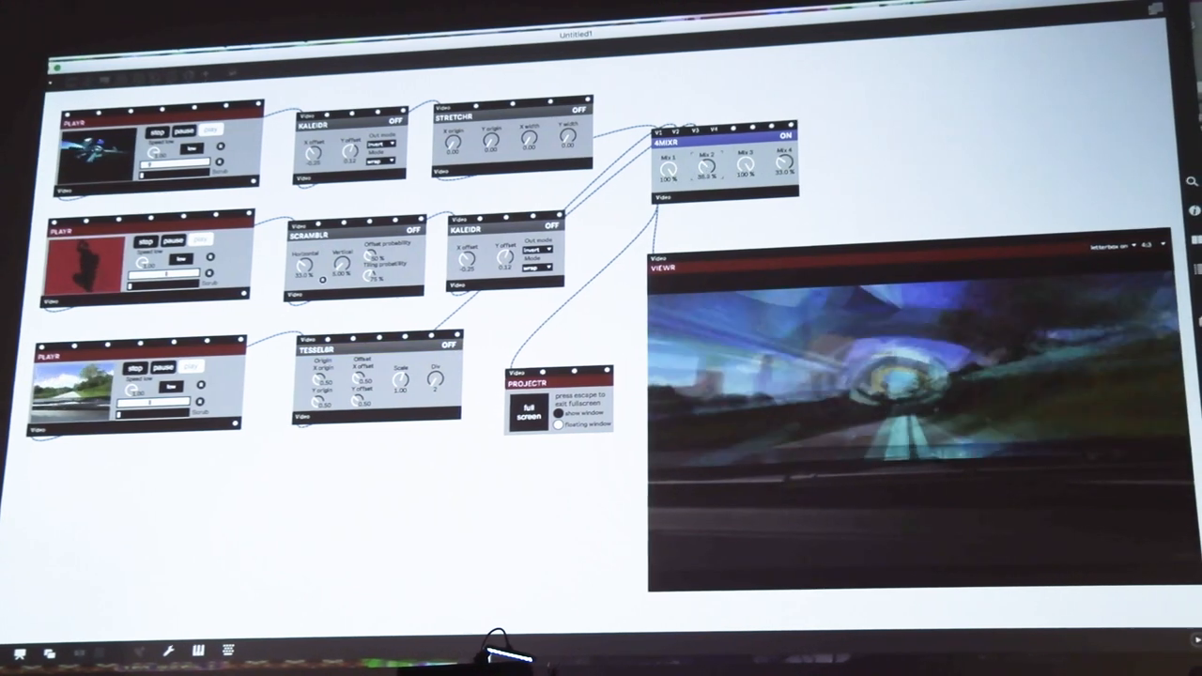
Switch on TESSELR and swap different dancer clips into the middle PLAYR
click(451, 346)
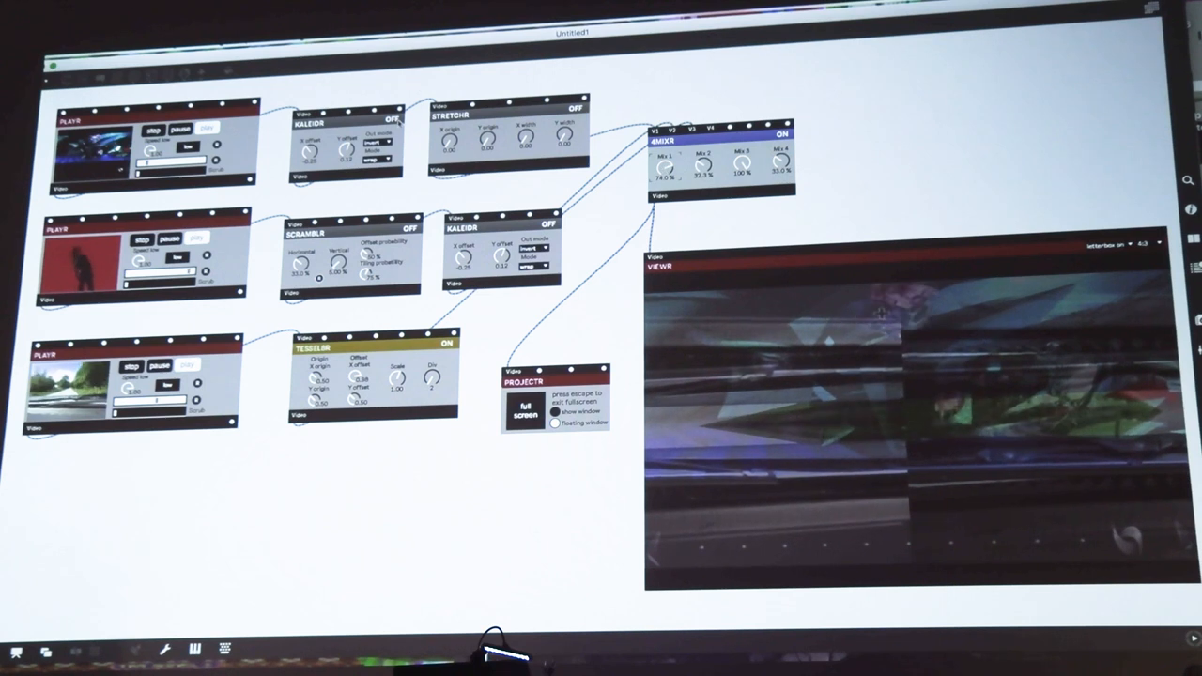
click(393, 120)
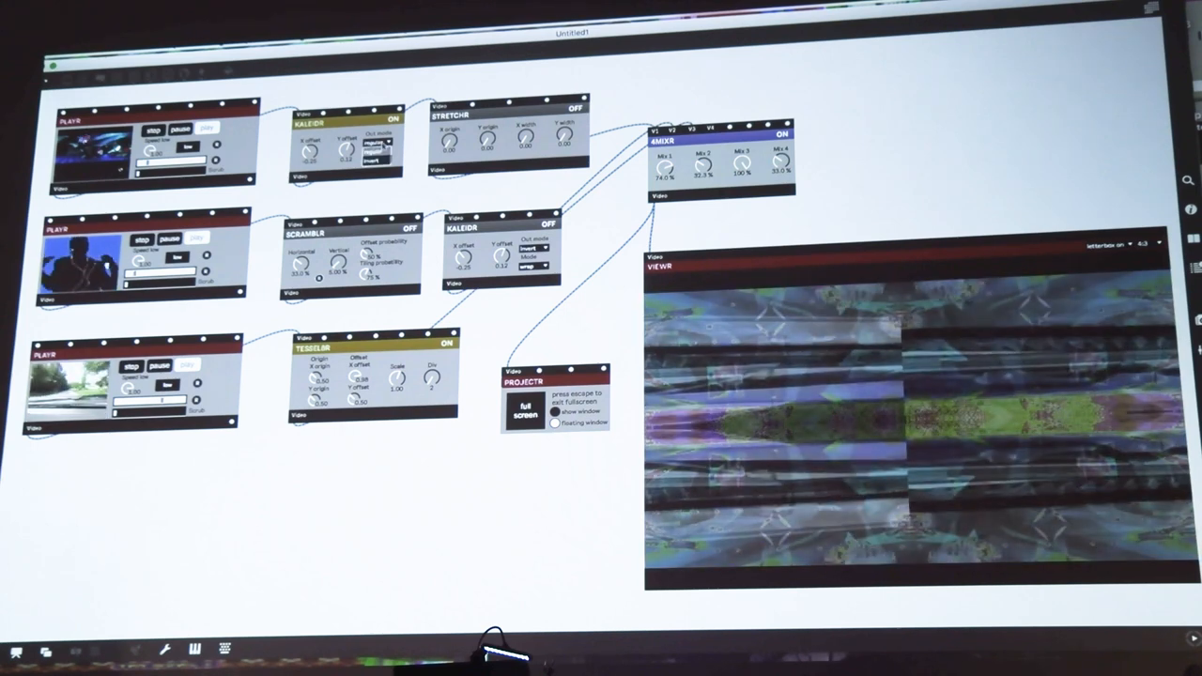
click(376, 158)
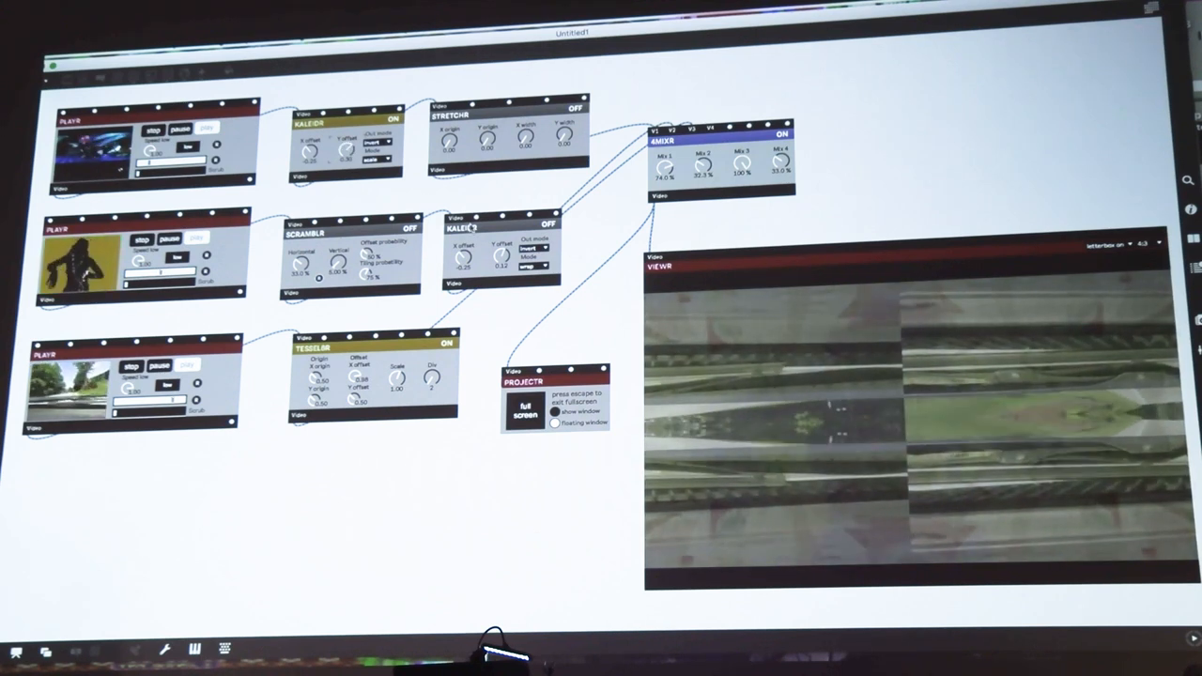
click(410, 233)
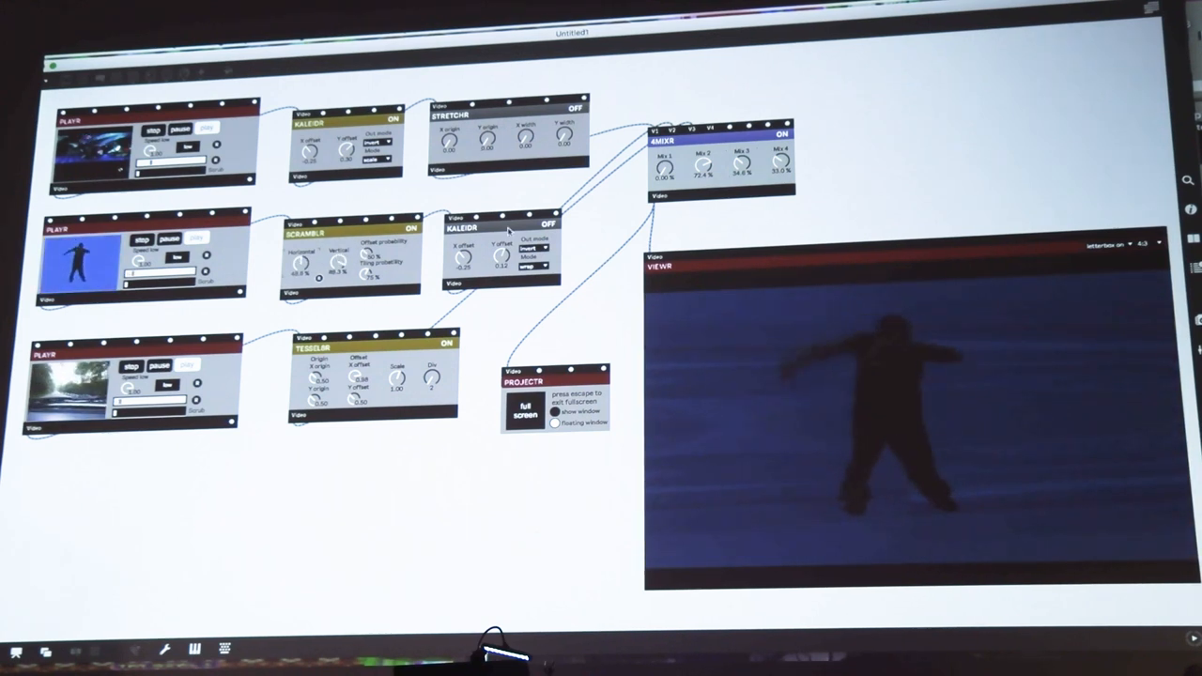
Toggle the middle clip's kaleidoscope and scramble effects on and off while watching VIEWR
click(548, 226)
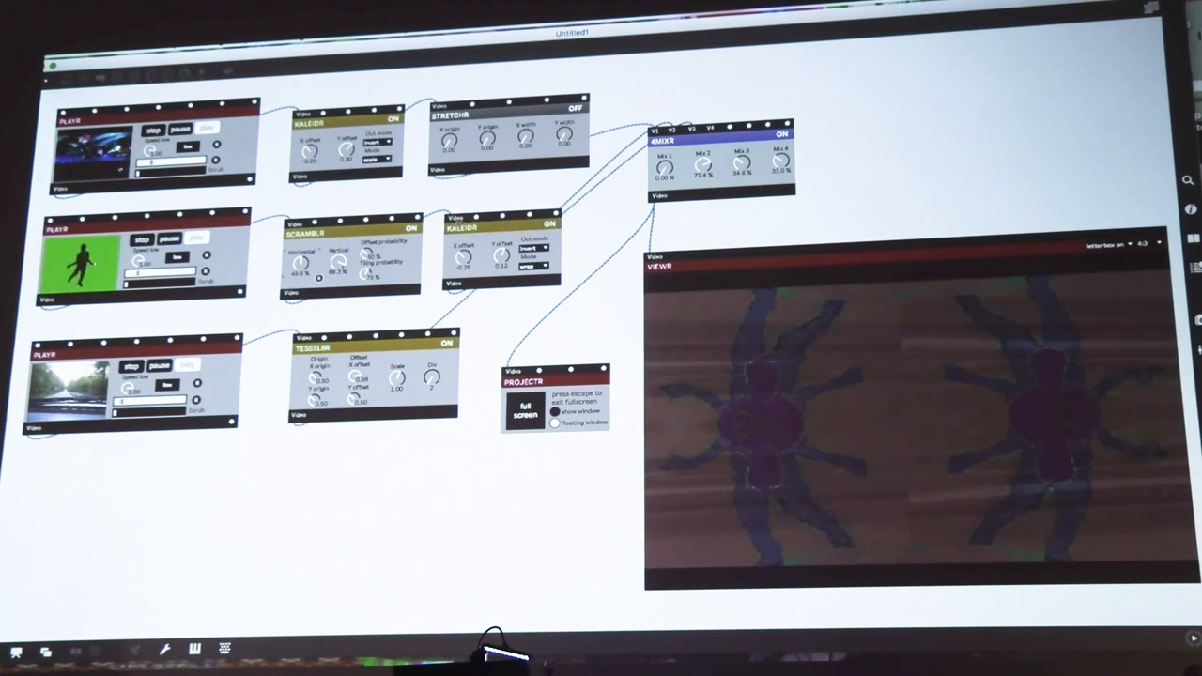
click(409, 227)
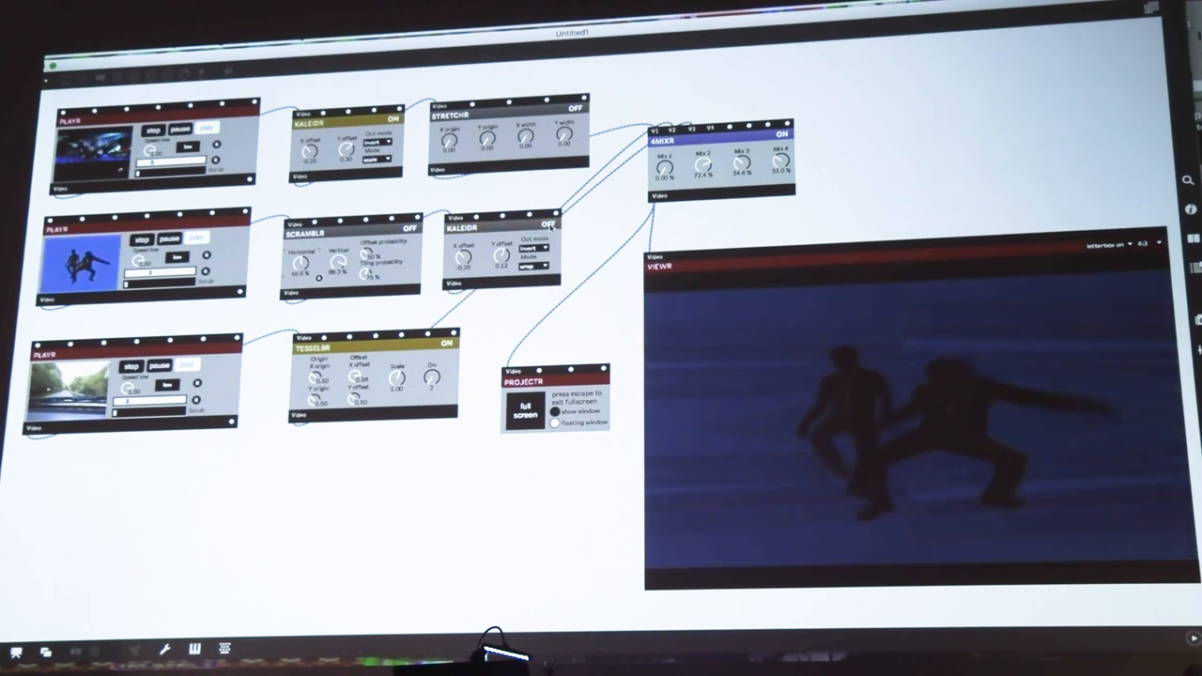
click(552, 225)
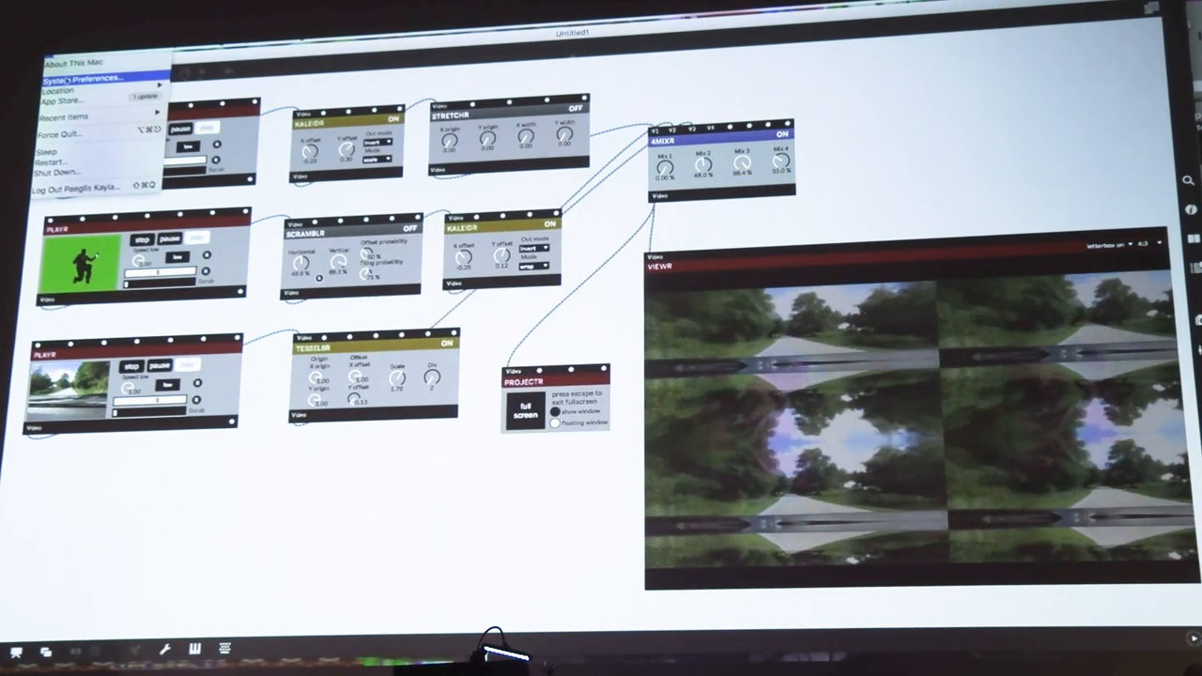
Bring up System Preferences from the Apple menu
click(74, 62)
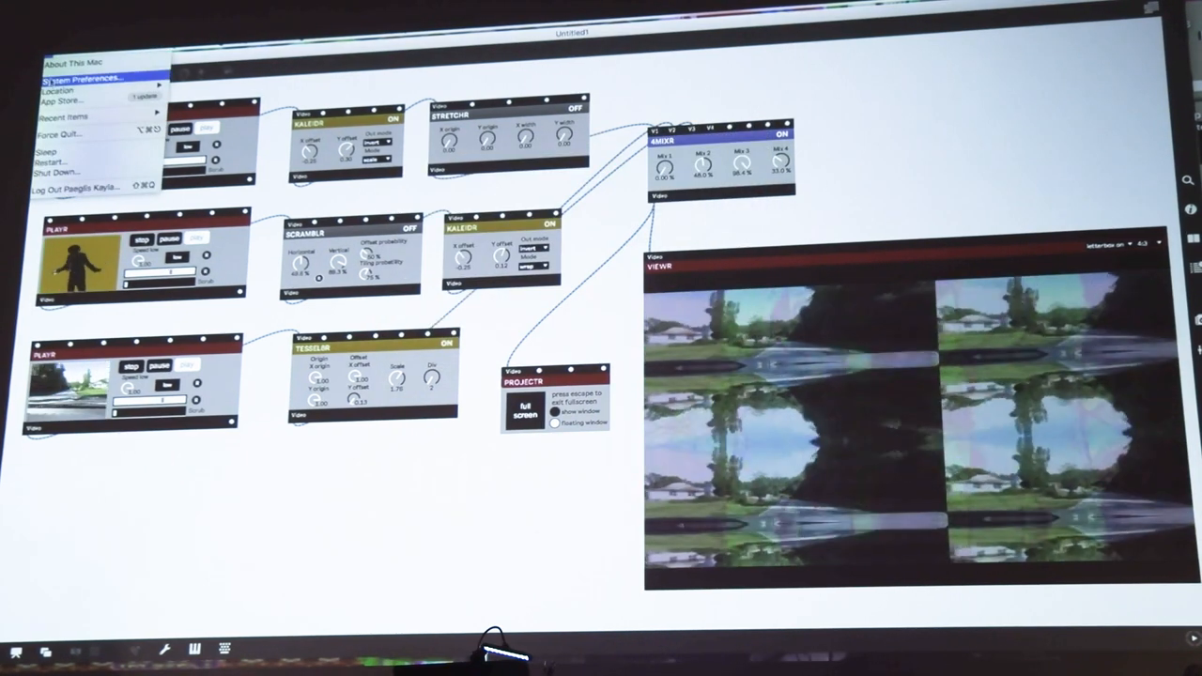
click(79, 77)
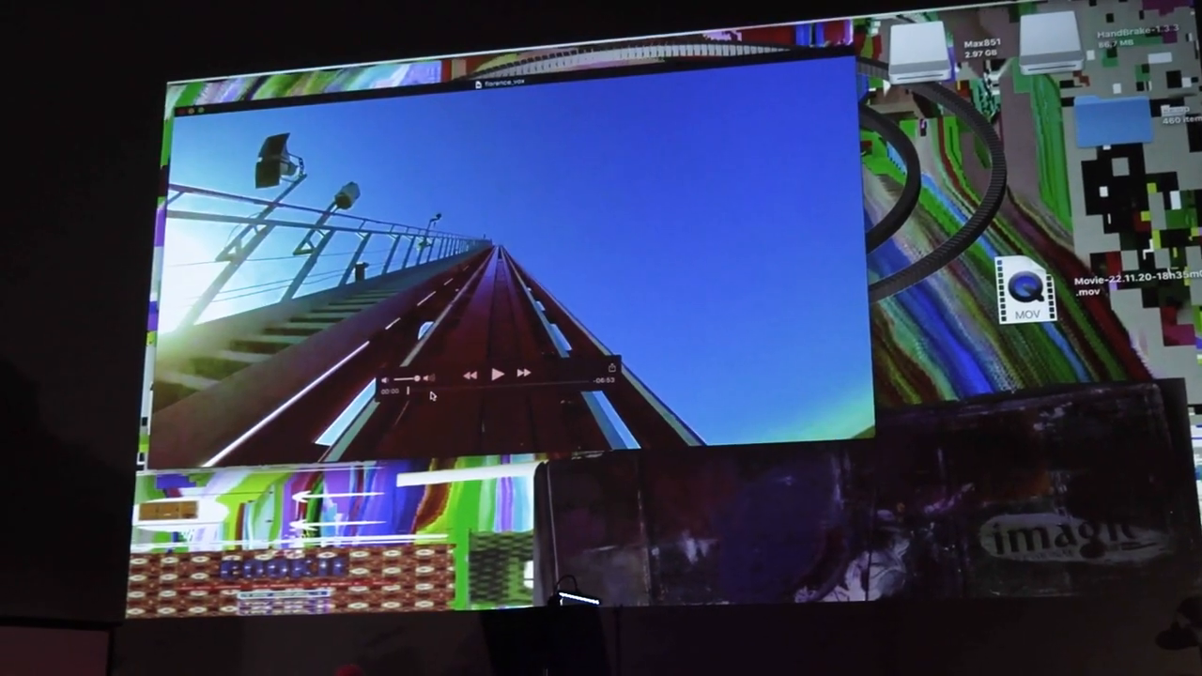
Play the exported roller-coaster movie with its layered kaleidoscopic effects
click(496, 376)
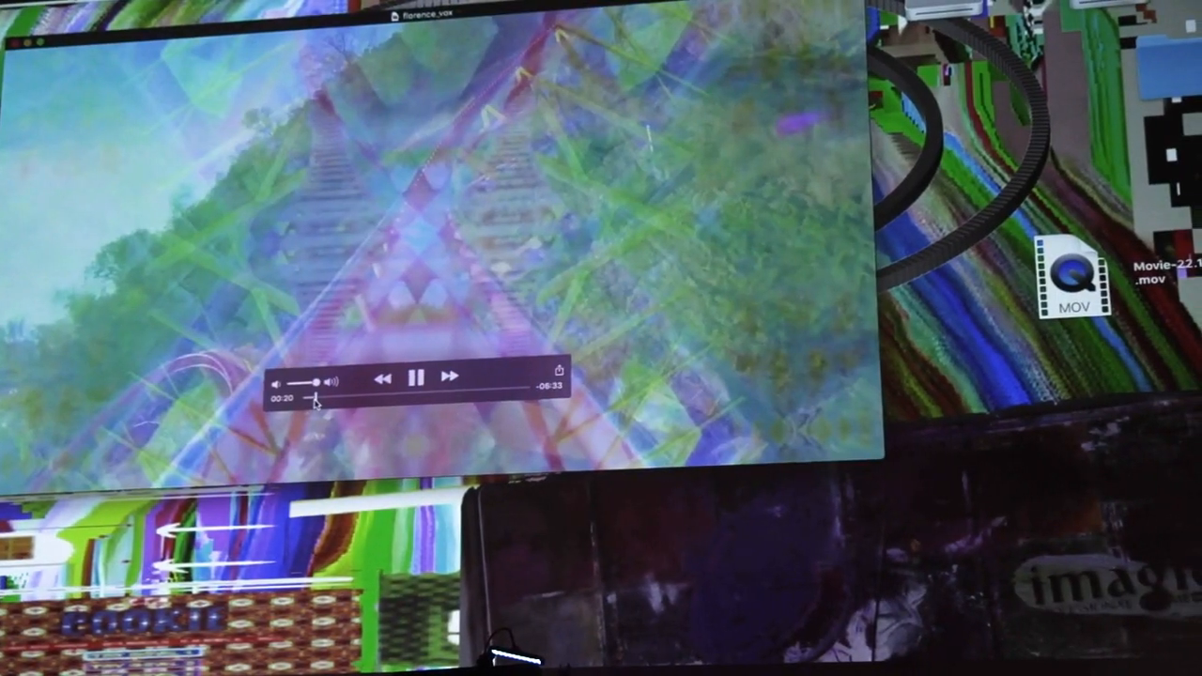